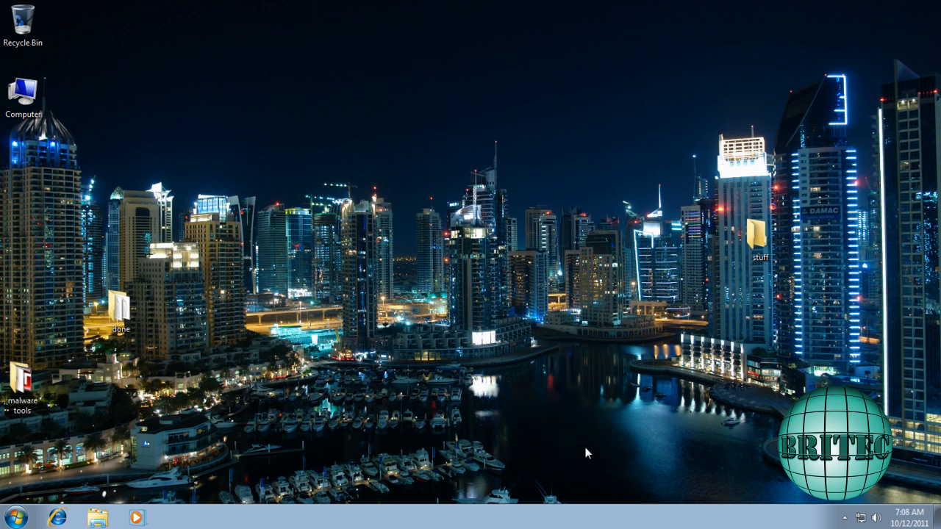
pyautogui.moveTo(417, 241)
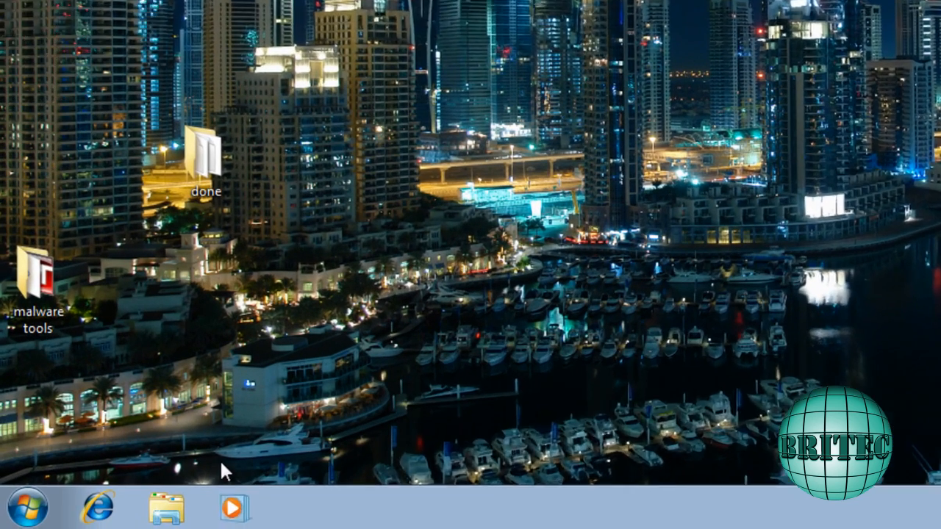
# - Search the Start menu for cmd to launch Command Prompt as administrator
pyautogui.click(29, 503)
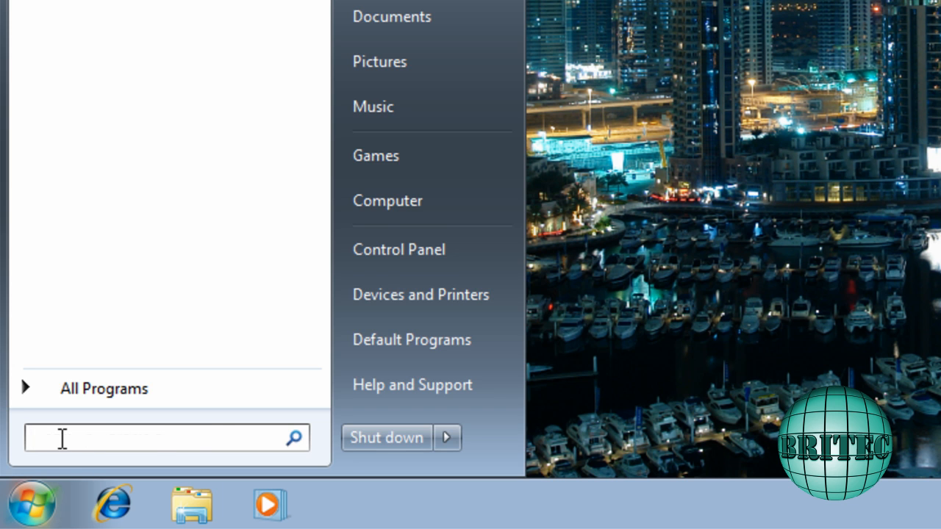
pyautogui.write('cmd')
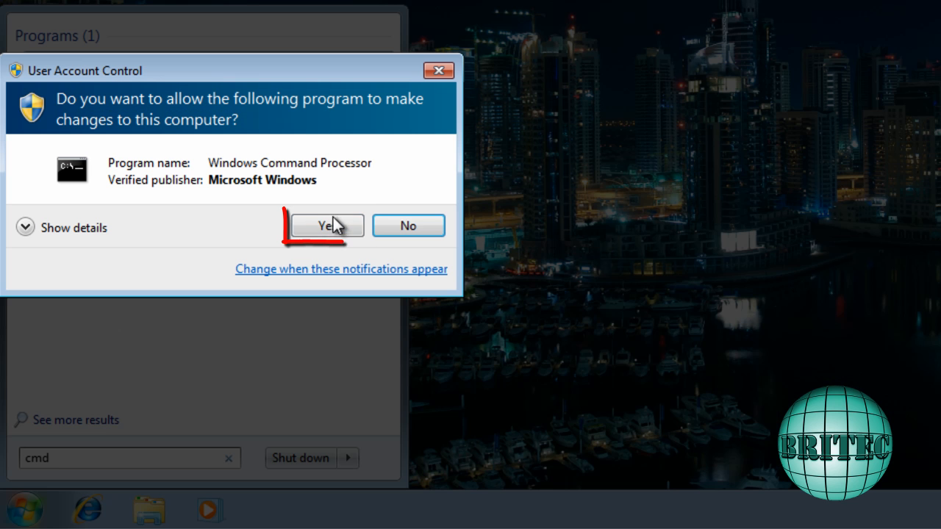
pyautogui.moveTo(327, 229)
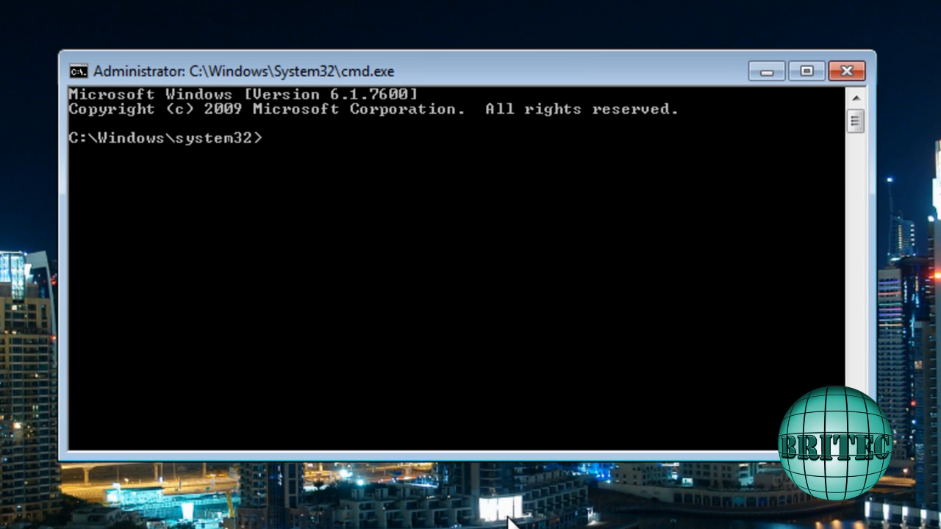
# - Move to the drive root with cd\, then change into the Windows folder
pyautogui.write('cd\\')
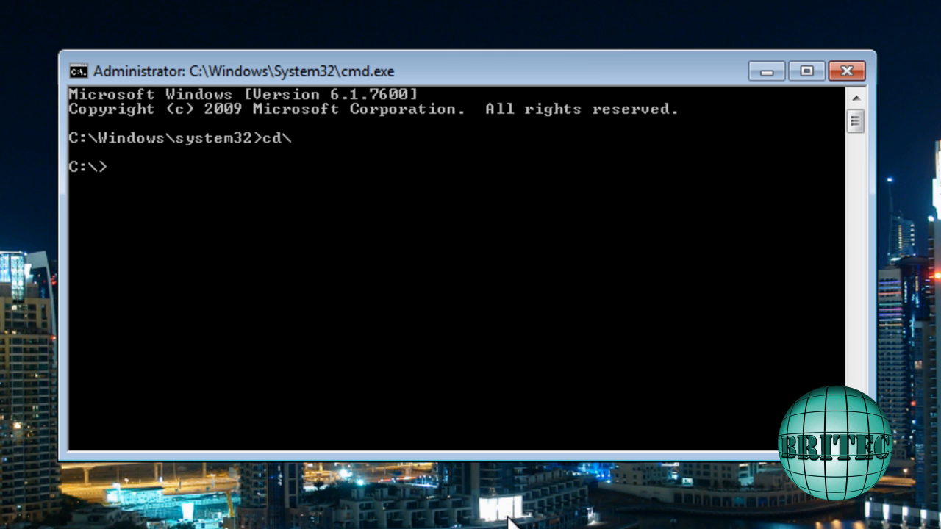
pyautogui.write('cd')
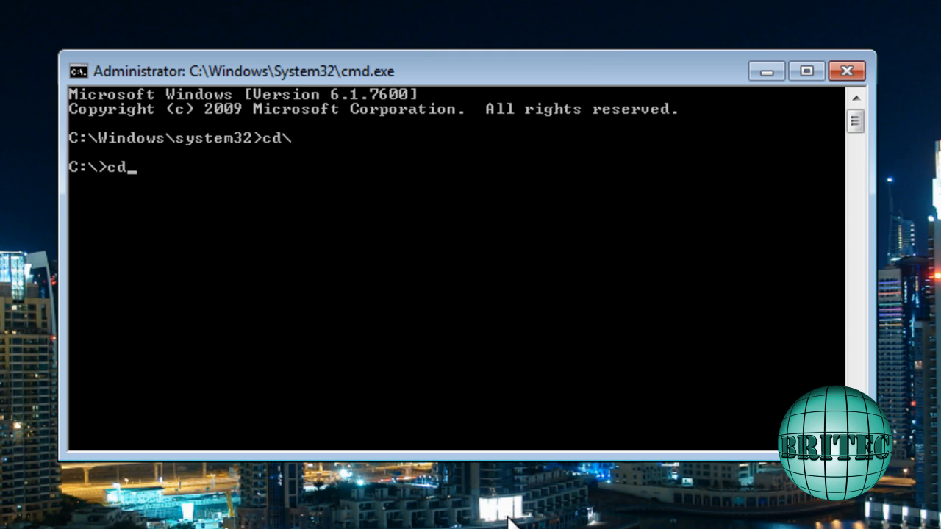
pyautogui.write('windows')
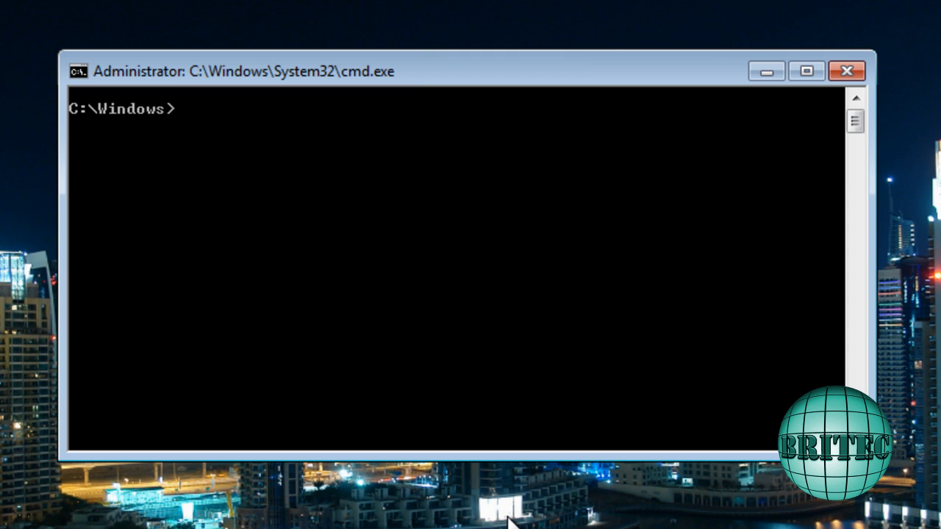
pyautogui.moveTo(556, 328)
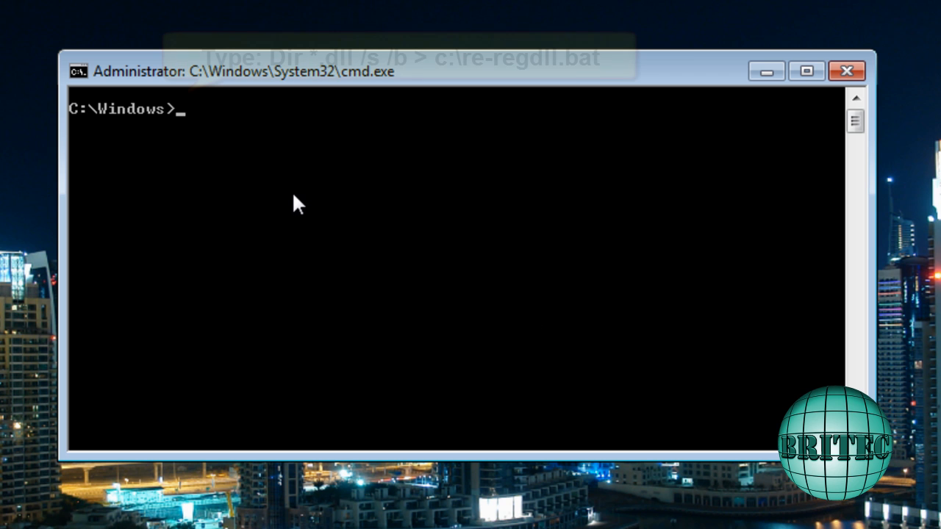
# - Enter Dir *.dll /s /b > c:\re-regdll.bat at the C:\Windows prompt
pyautogui.write('Dir *.')
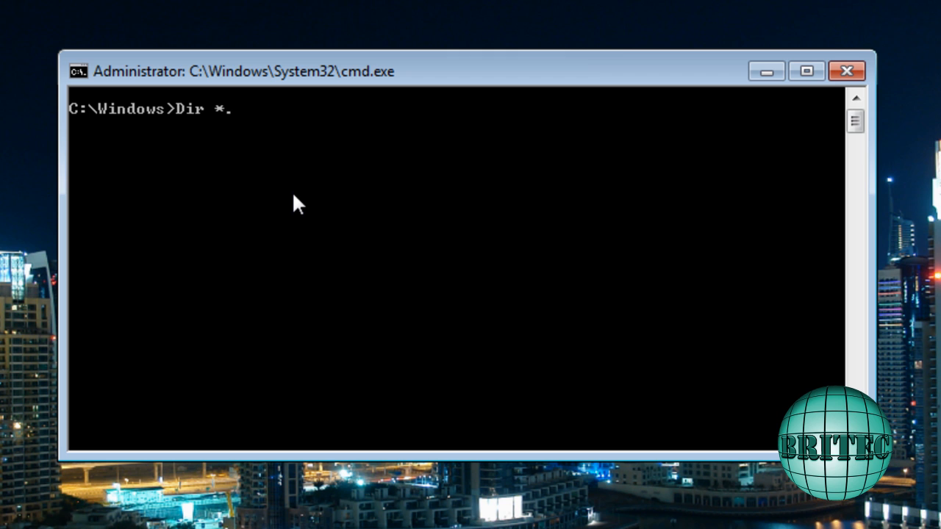
pyautogui.write('dll')
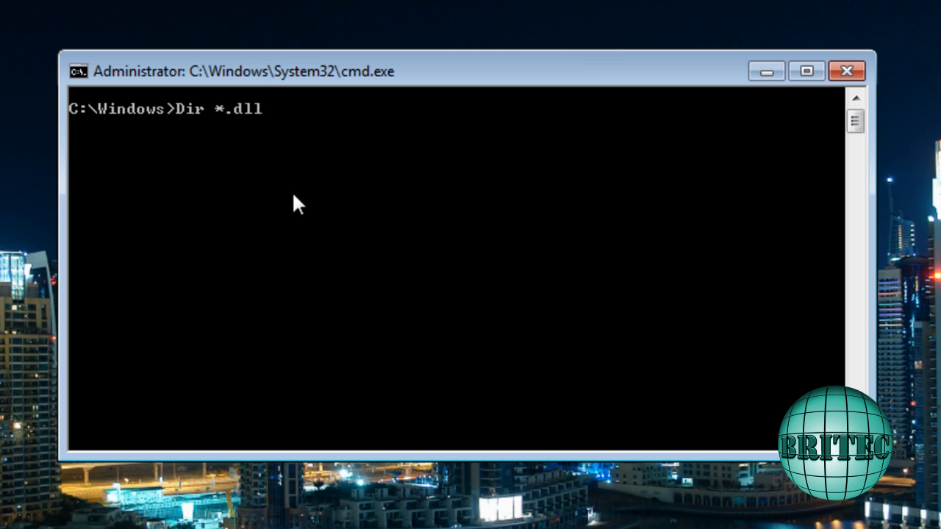
pyautogui.write('/')
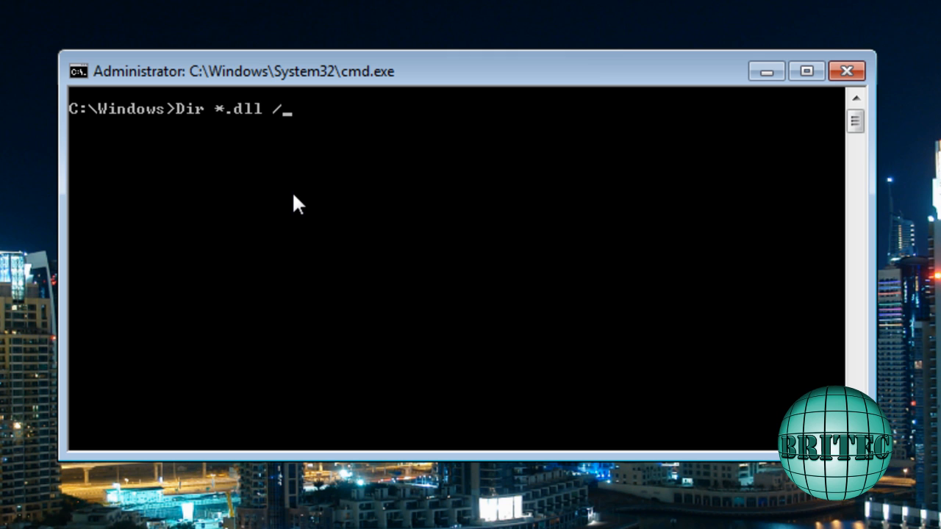
pyautogui.write('s /b')
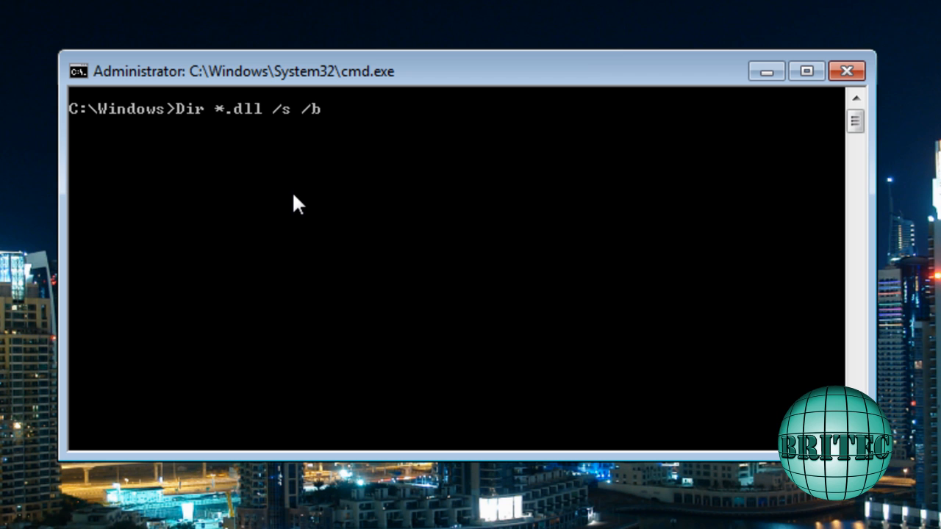
pyautogui.write('>')
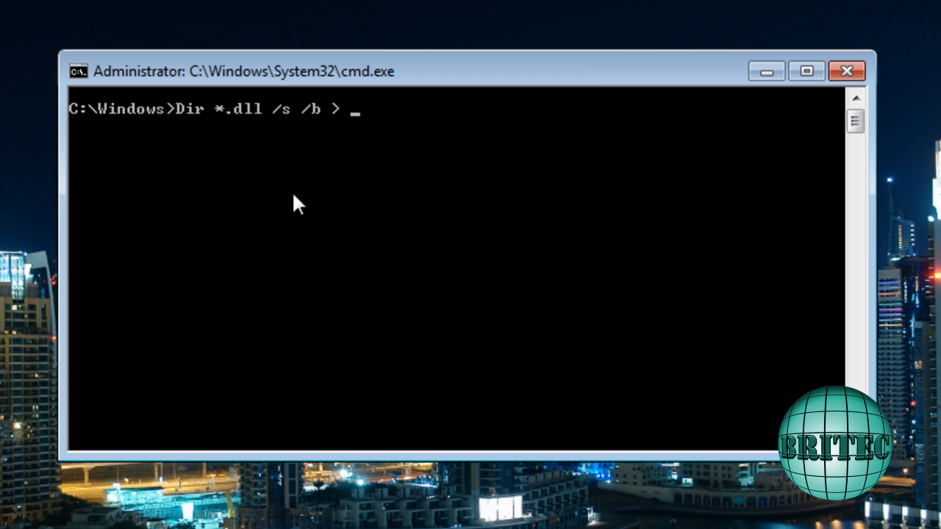
pyautogui.write('c:\\')
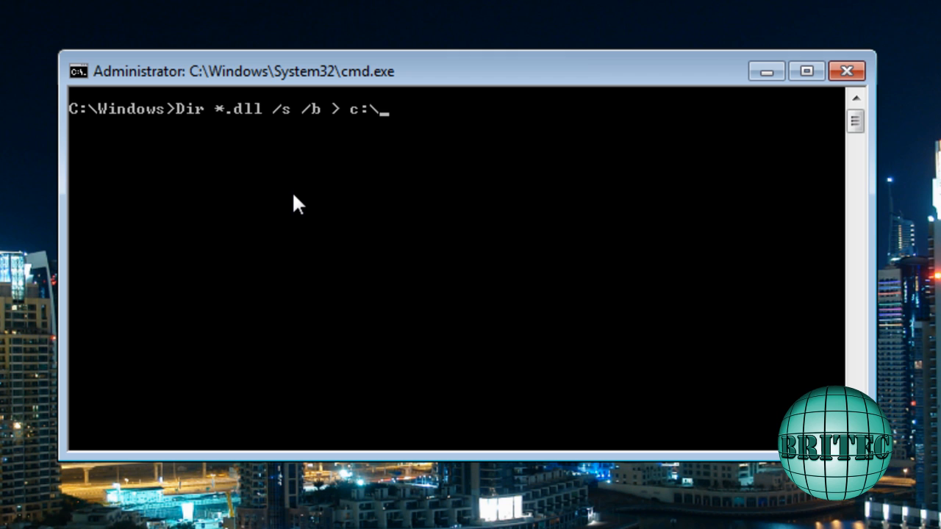
pyautogui.write('re')
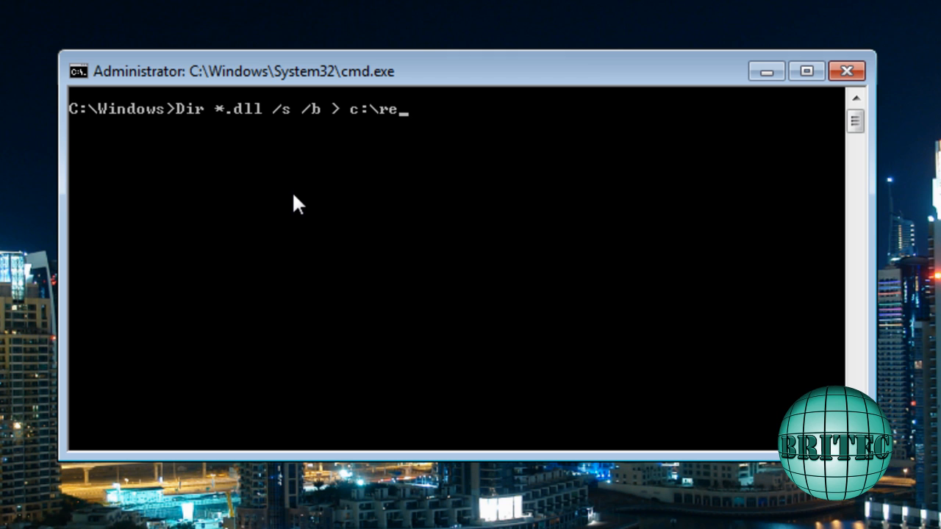
pyautogui.write('-re')
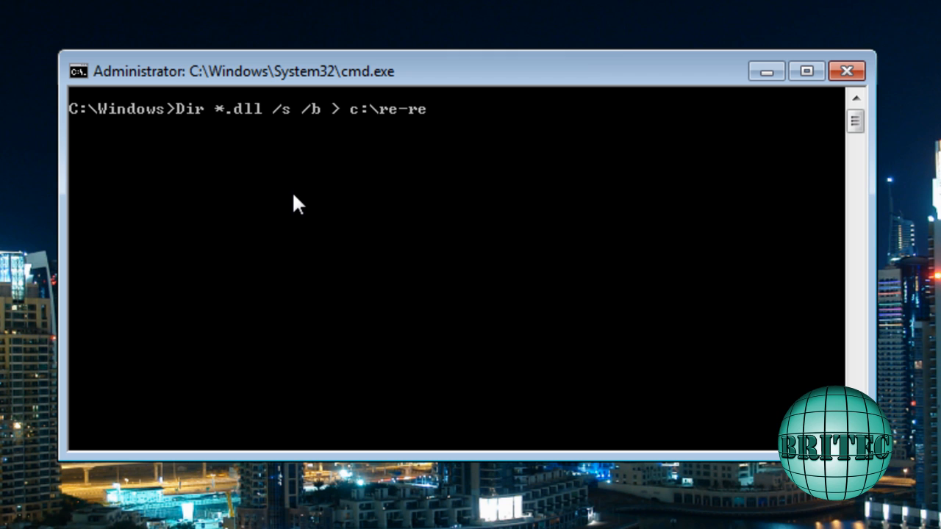
pyautogui.write('gdll')
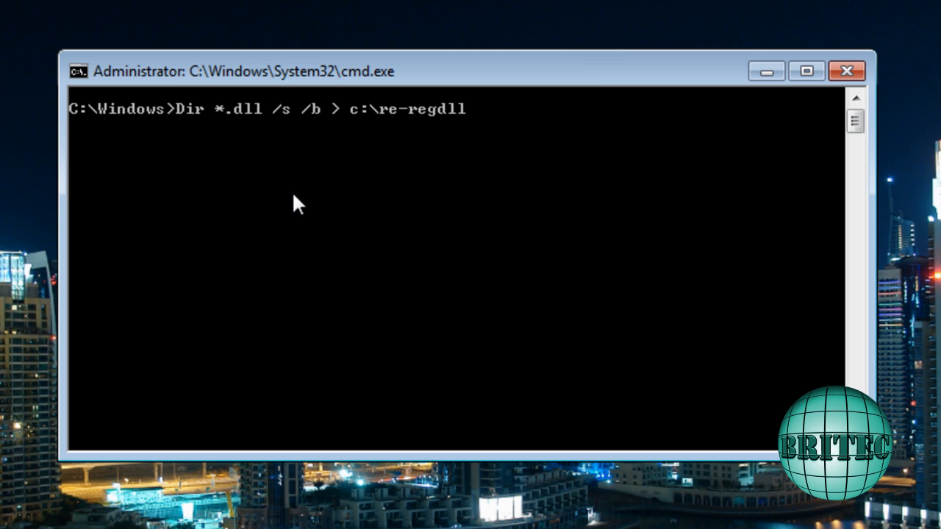
pyautogui.write('.bat')
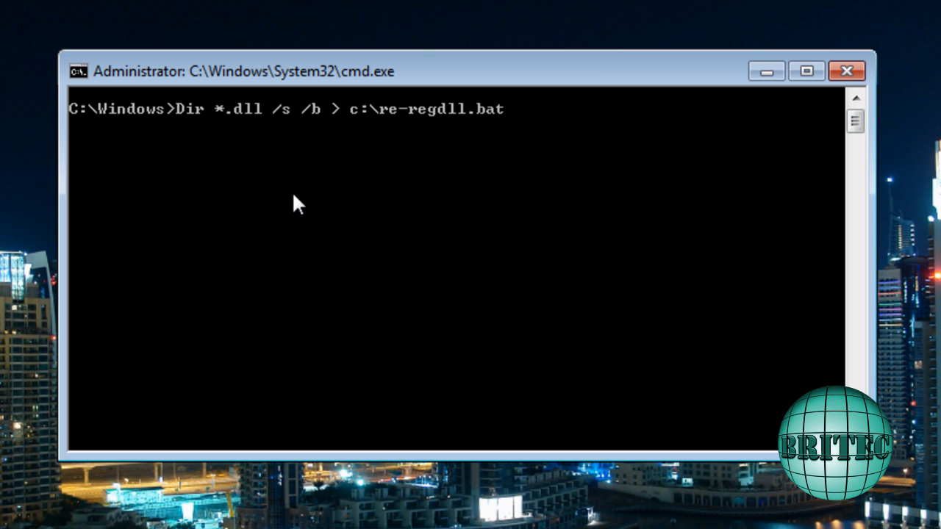
pyautogui.moveTo(438, 132)
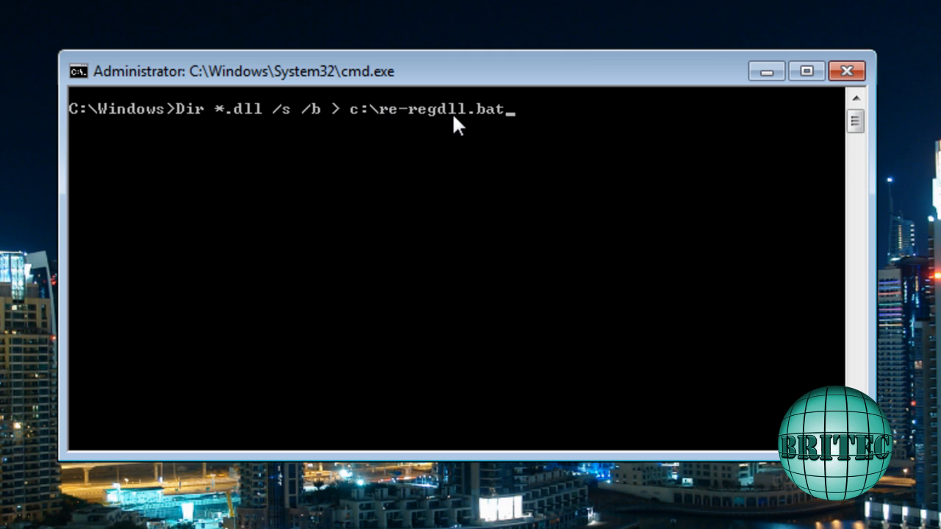
pyautogui.moveTo(360, 221)
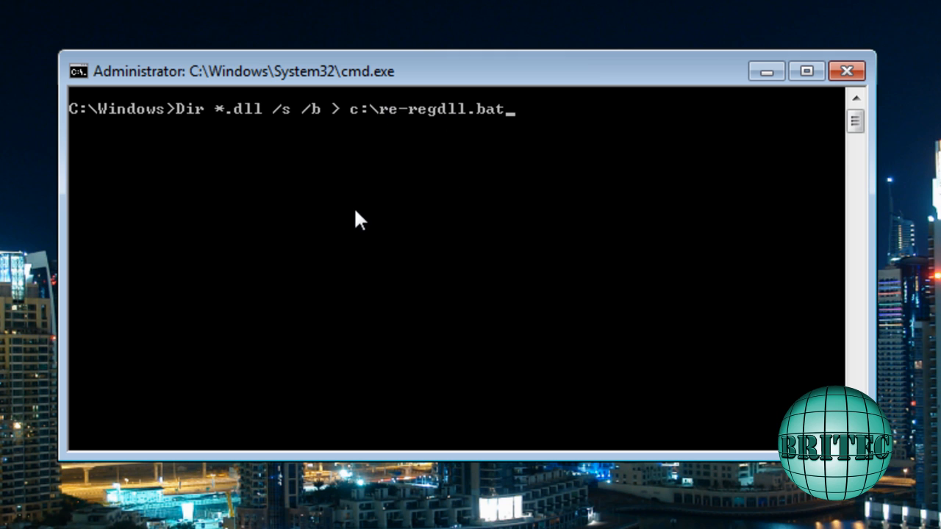
pyautogui.moveTo(353, 224)
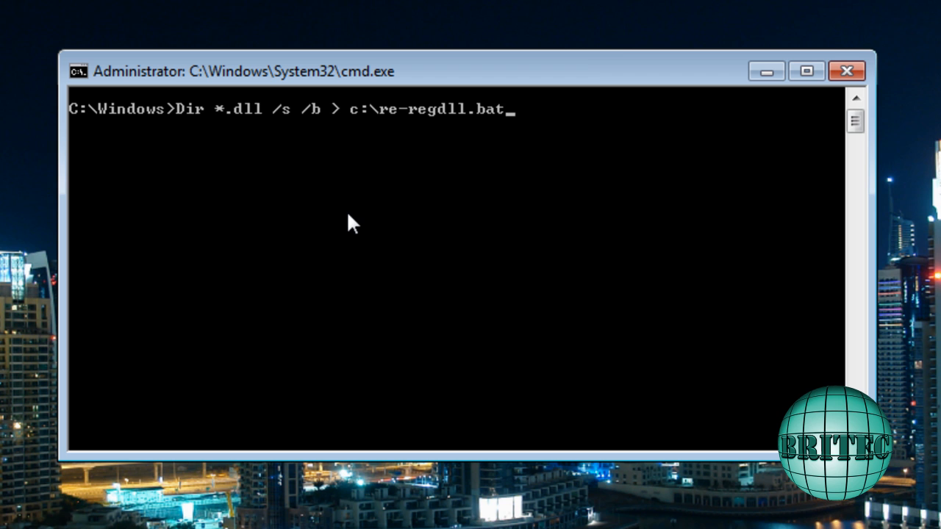
pyautogui.moveTo(432, 118)
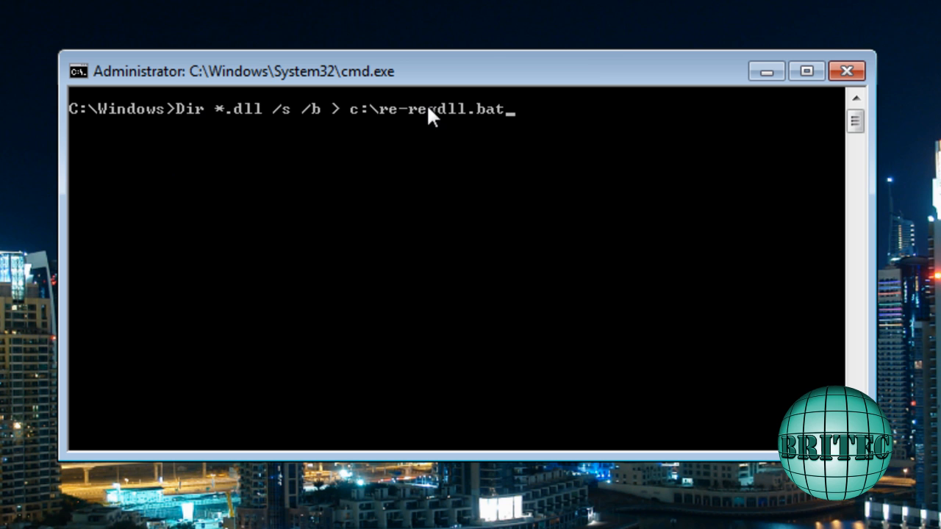
pyautogui.moveTo(536, 241)
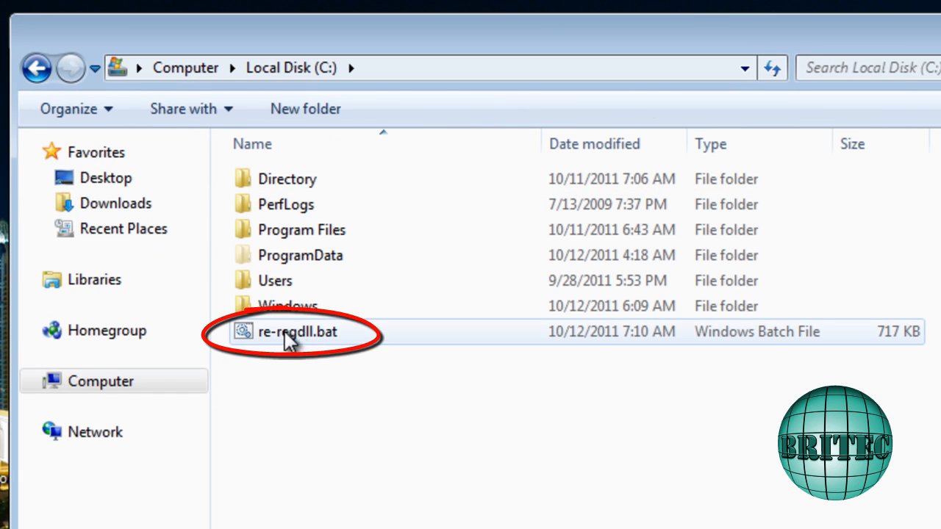
pyautogui.moveTo(285, 338)
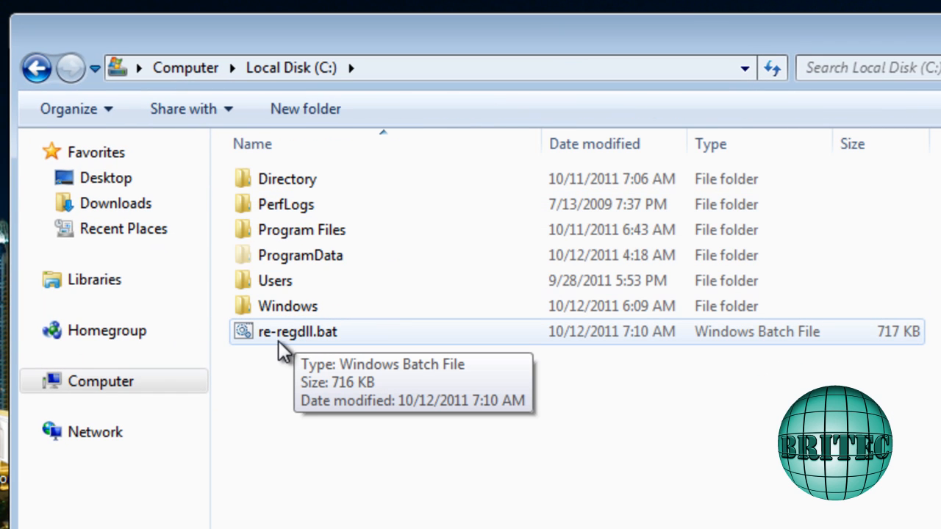
pyautogui.moveTo(294, 345)
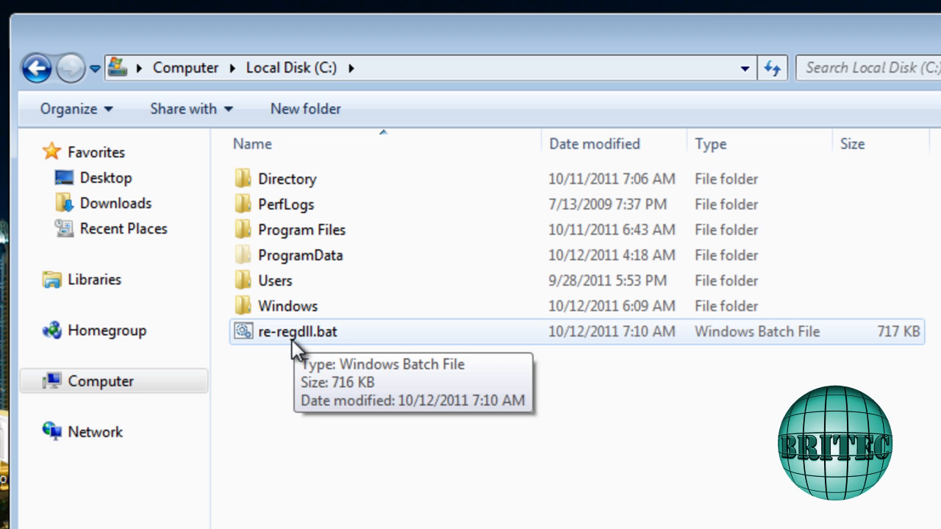
# - Open re-regdll.bat from Local Disk (C:) in Notepad via Edit
pyautogui.rightClick(297, 332)
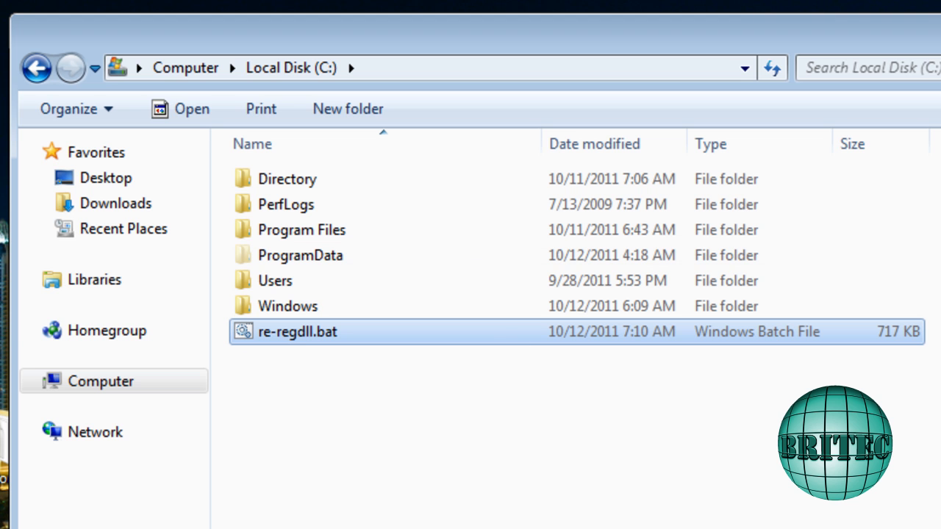
pyautogui.moveTo(298, 332); pyautogui.dragTo(551, 44)
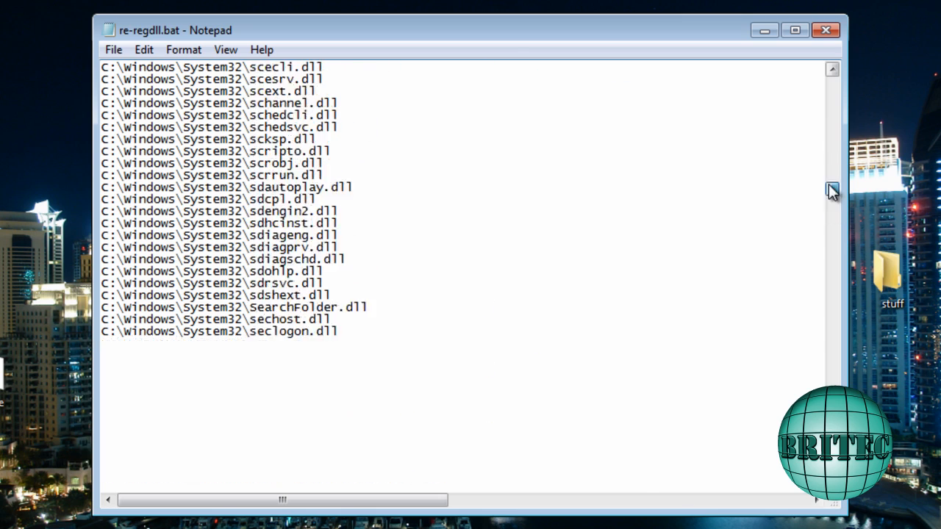
# - Scroll through the DLL path list and open Notepad's Edit menu
pyautogui.scroll(-3)
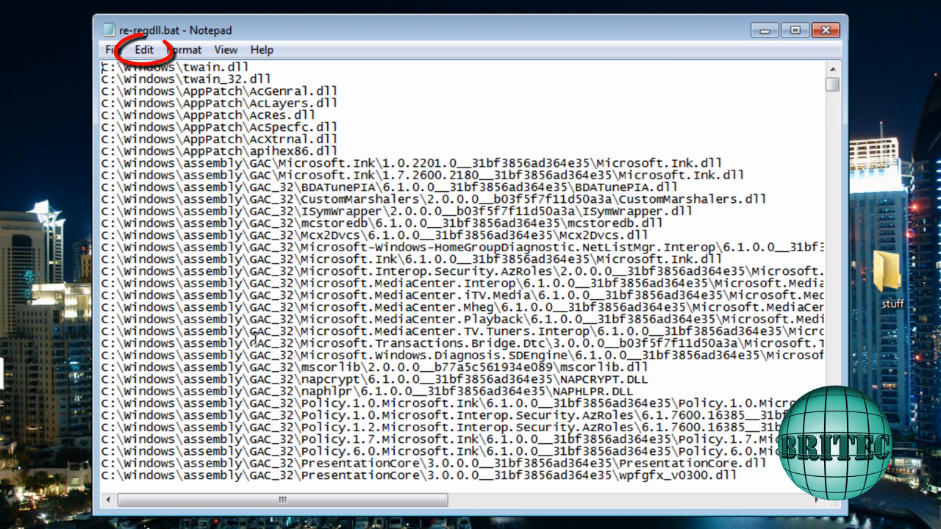
pyautogui.click(144, 49)
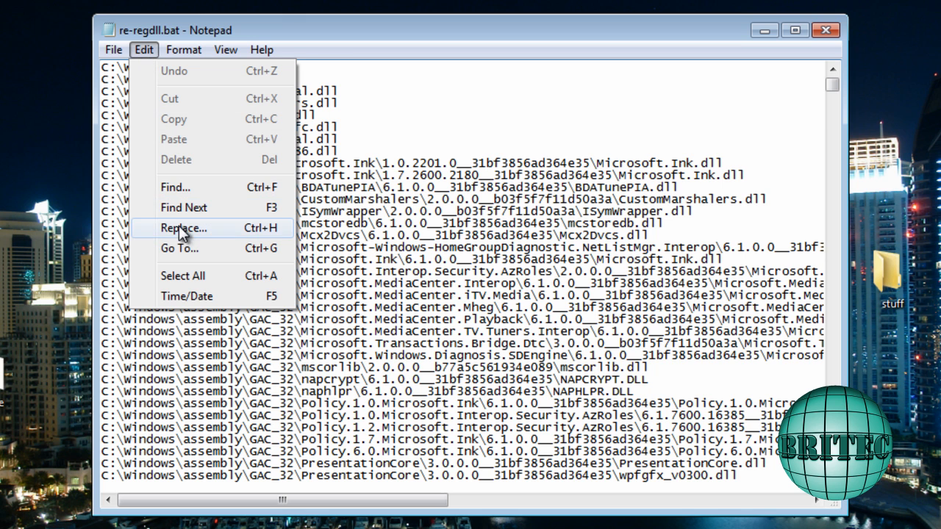
# - Fill the Replace dialog: find c:\, replace with Regsvr32.exe /s c:\
pyautogui.click(183, 228)
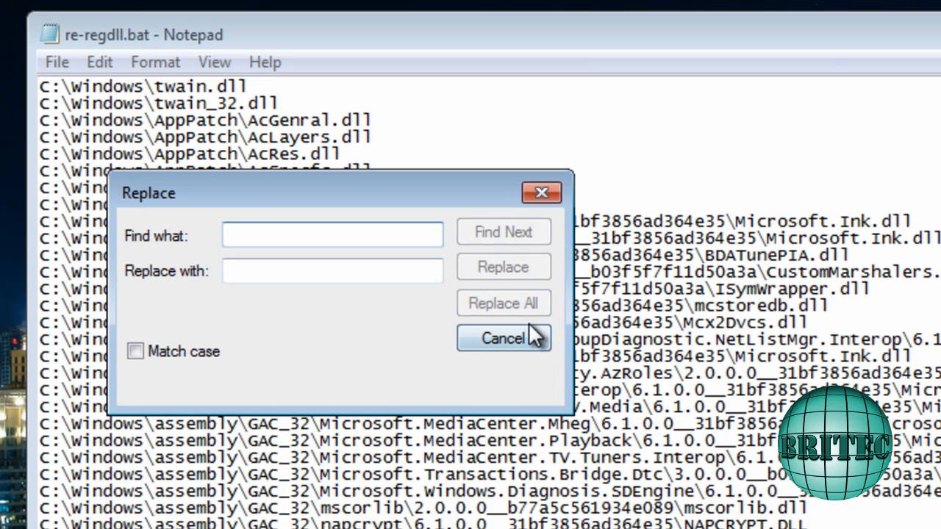
pyautogui.write('c:')
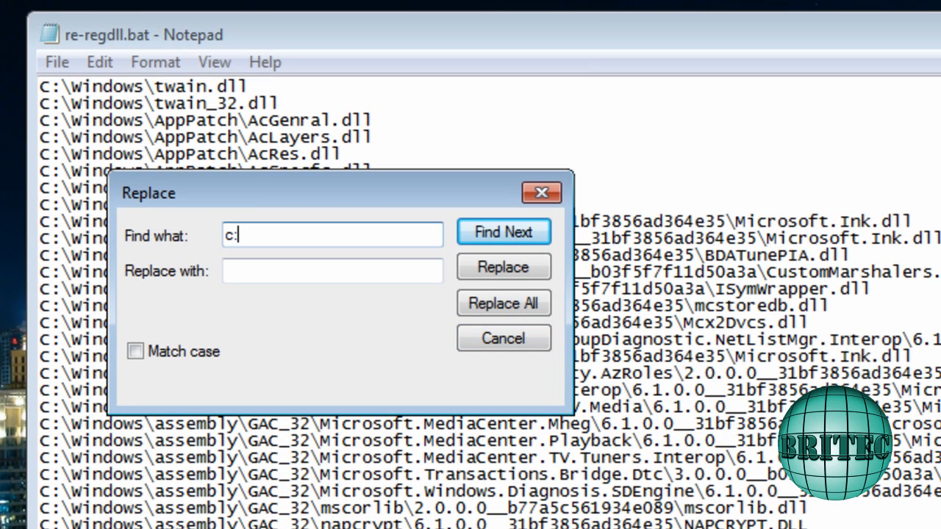
pyautogui.write('\\')
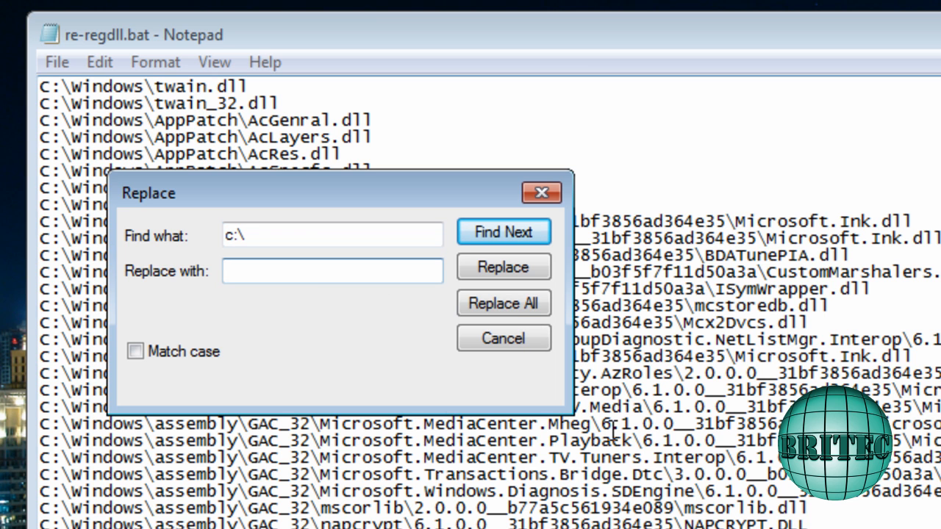
pyautogui.write('R')
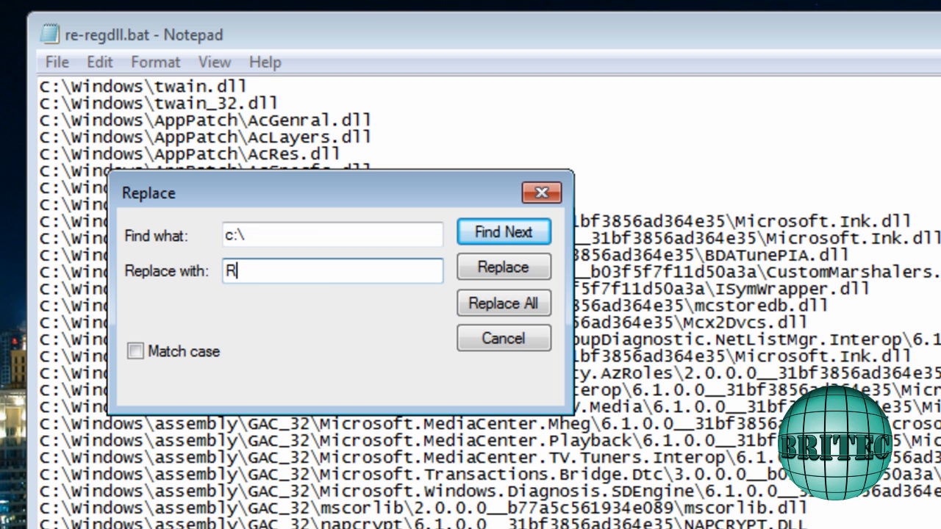
pyautogui.write('egsvr')
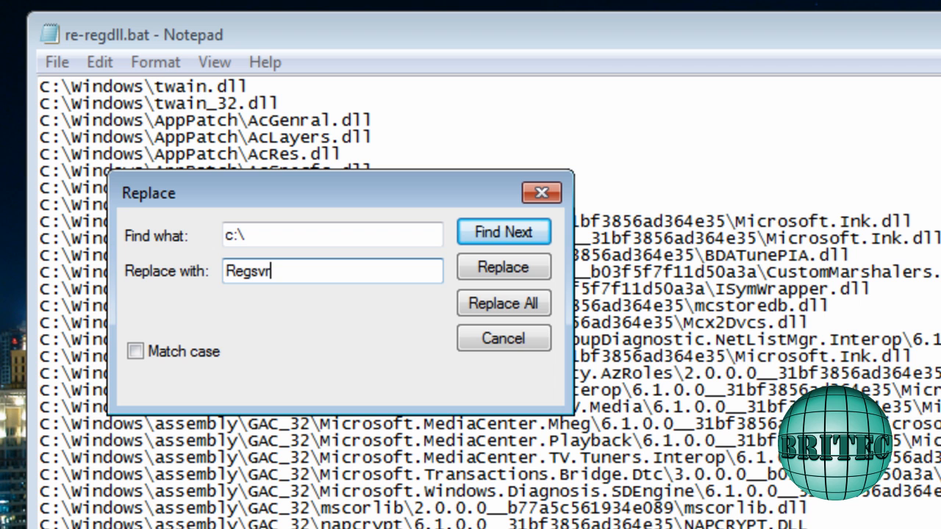
pyautogui.write('32.')
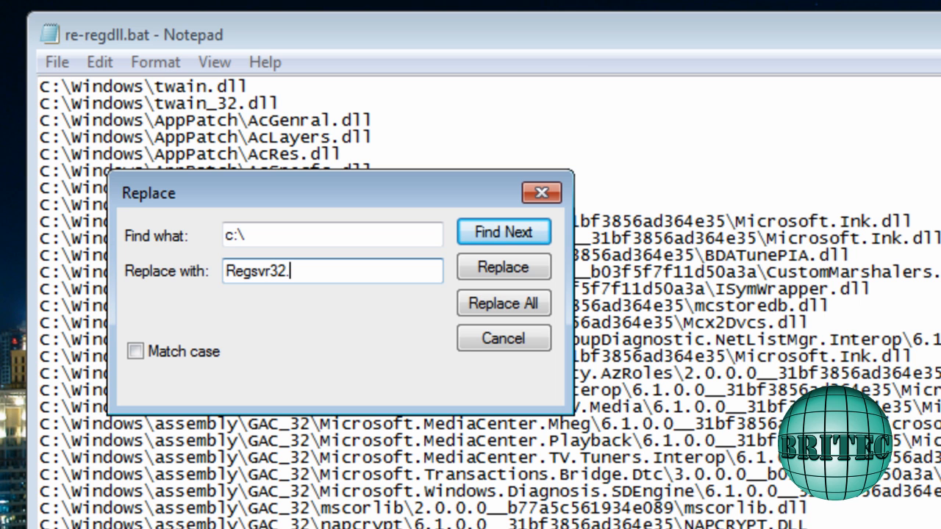
pyautogui.write('exe')
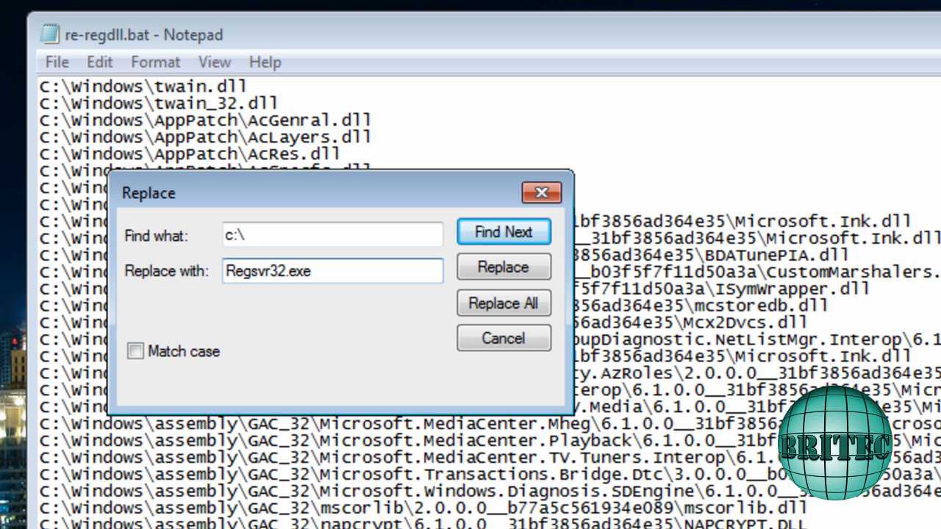
pyautogui.write('/s')
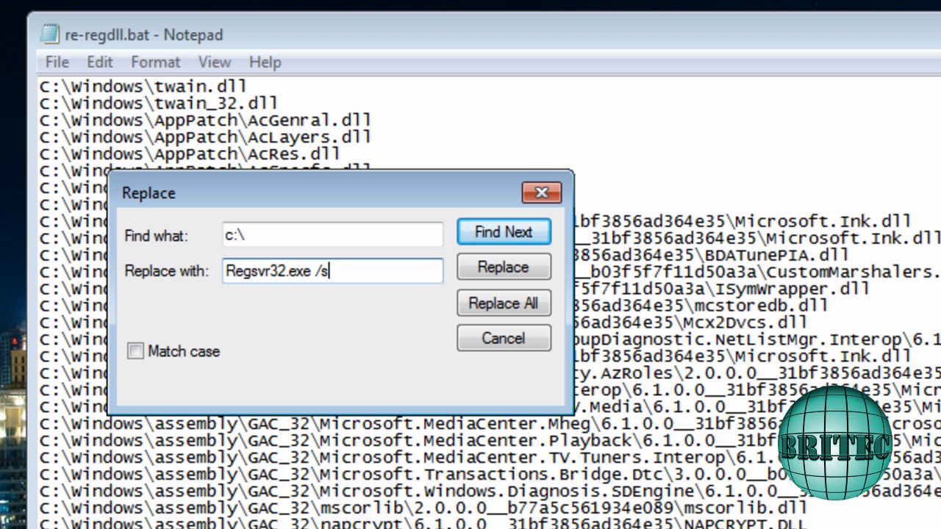
pyautogui.write('c')
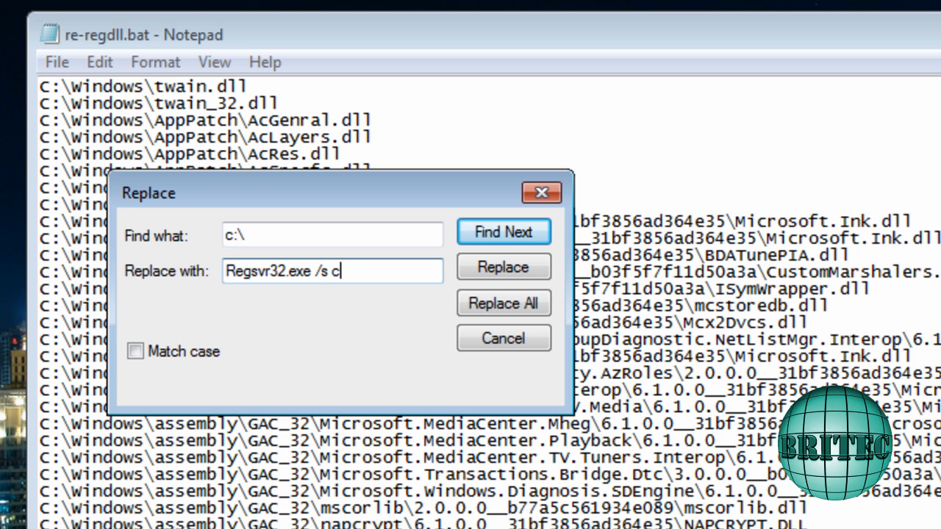
pyautogui.write('\\')
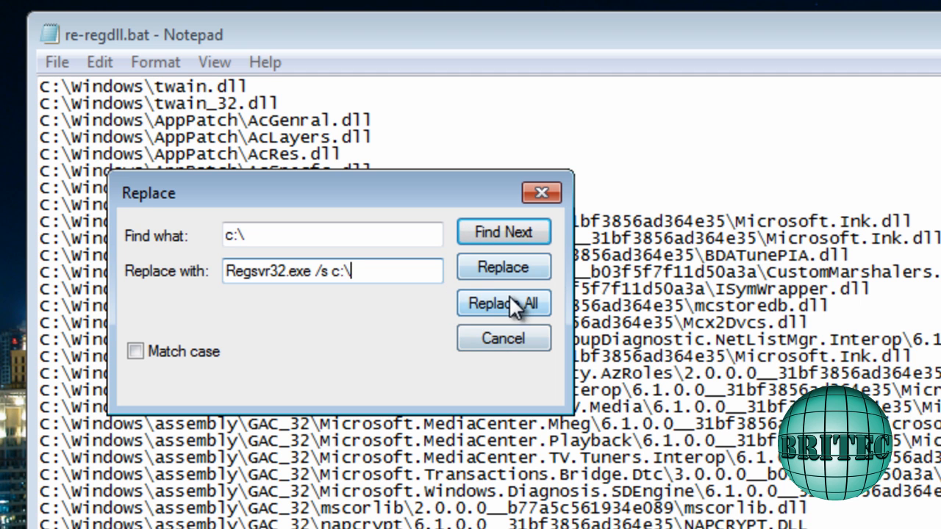
# - Replace all c:\ prefixes with Regsvr32.exe /s c:\ and review the updated lines
pyautogui.click(503, 302)
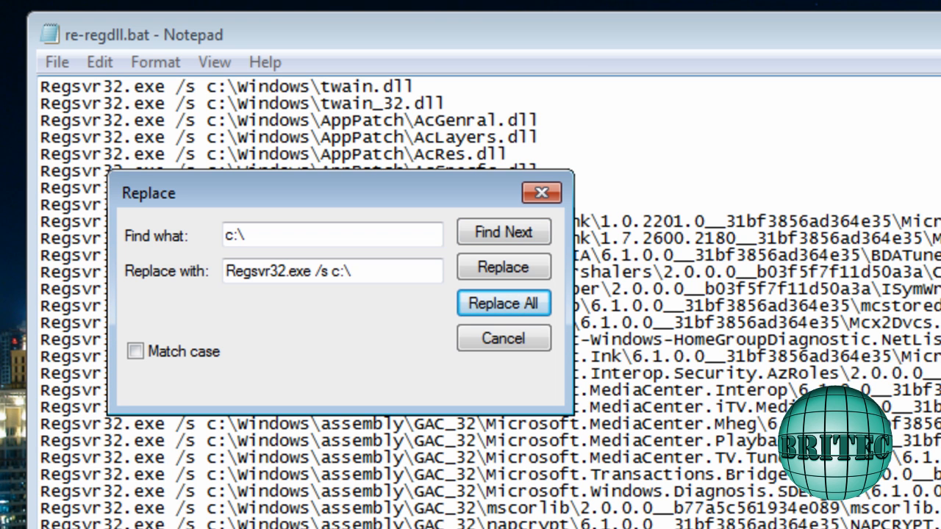
pyautogui.moveTo(504, 232)
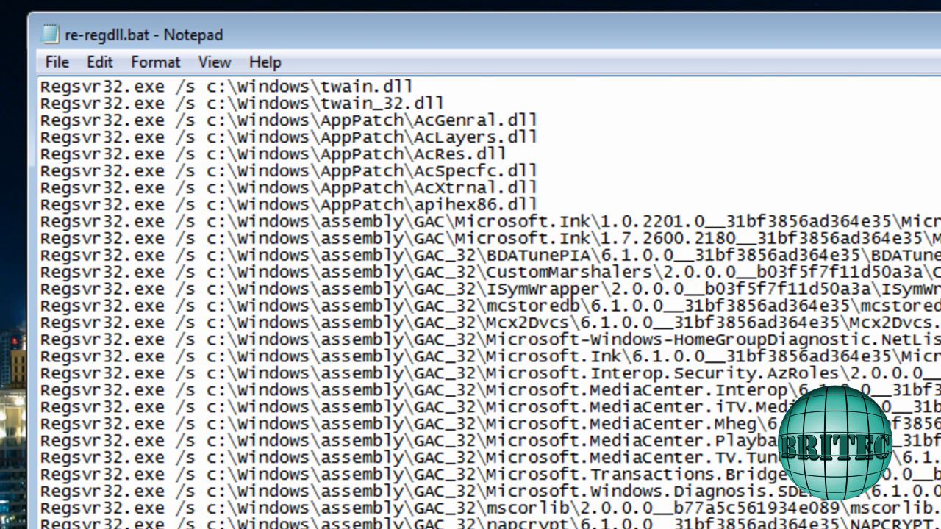
pyautogui.scroll(-3)
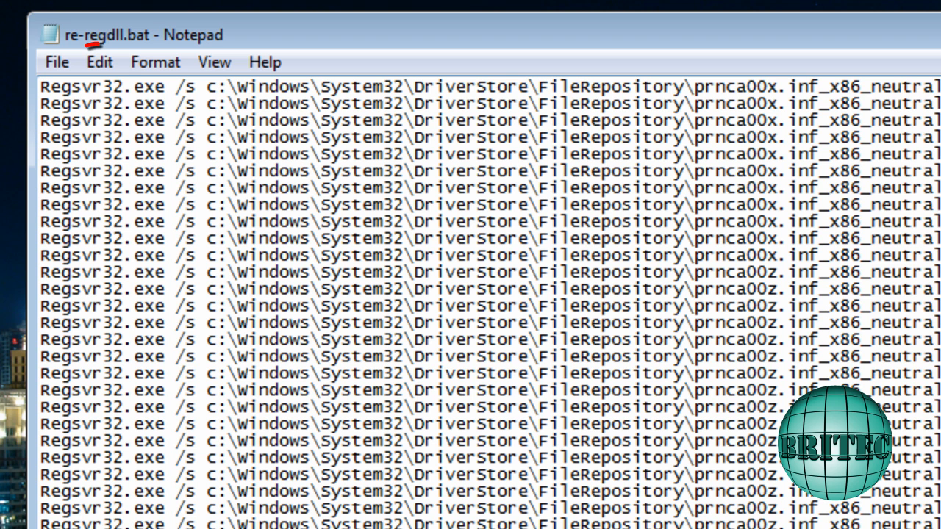
# - Search downward from the file's start for the first winsxs entry
pyautogui.click(99, 61)
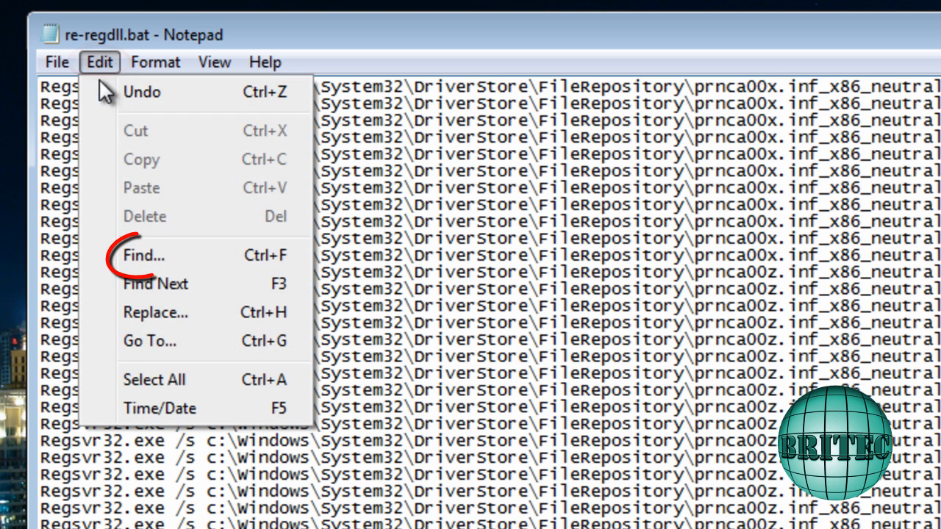
pyautogui.click(142, 255)
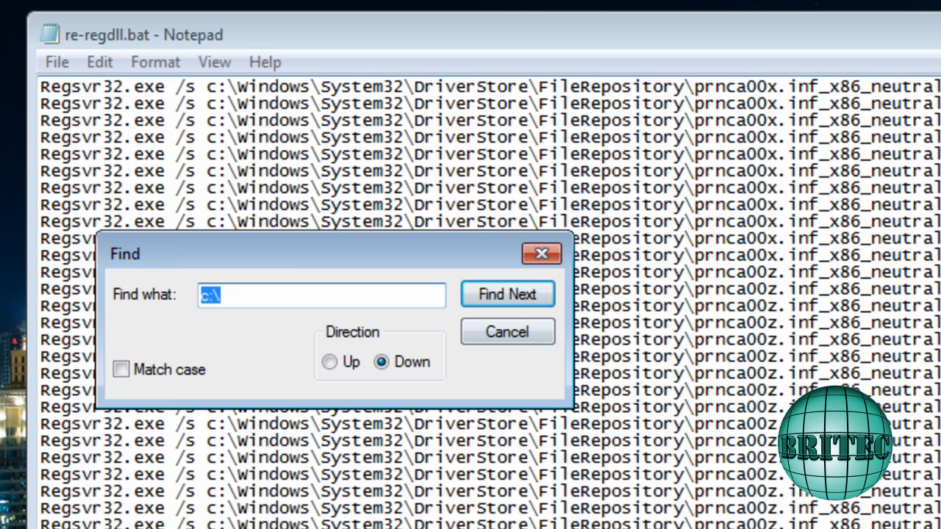
pyautogui.click(507, 294)
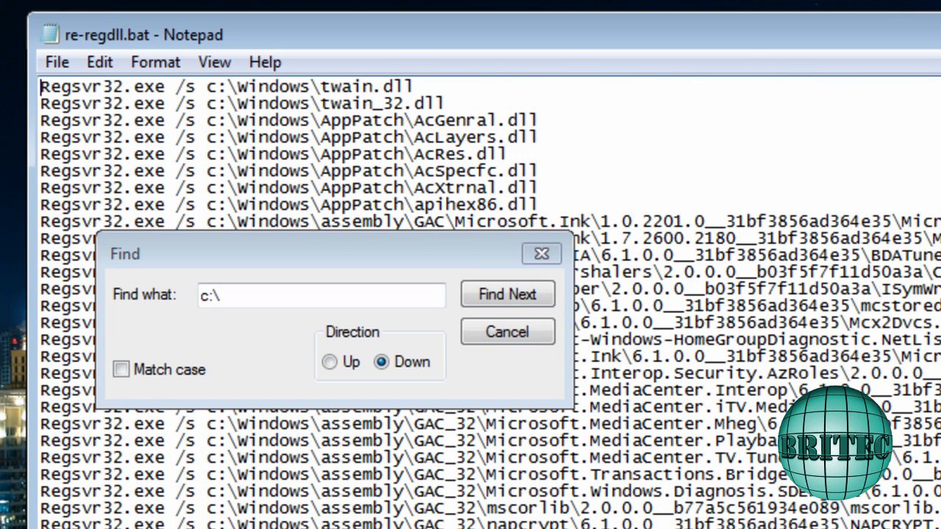
pyautogui.moveTo(30, 89)
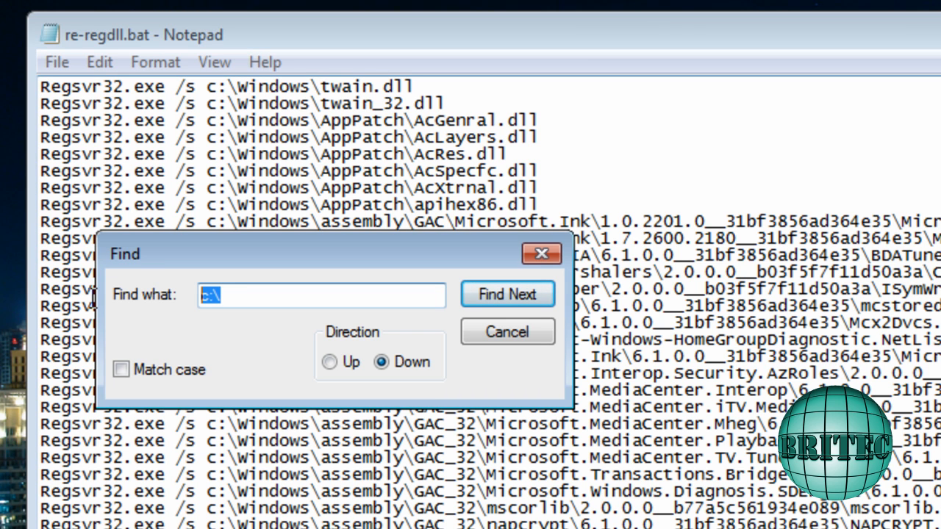
pyautogui.write('win')
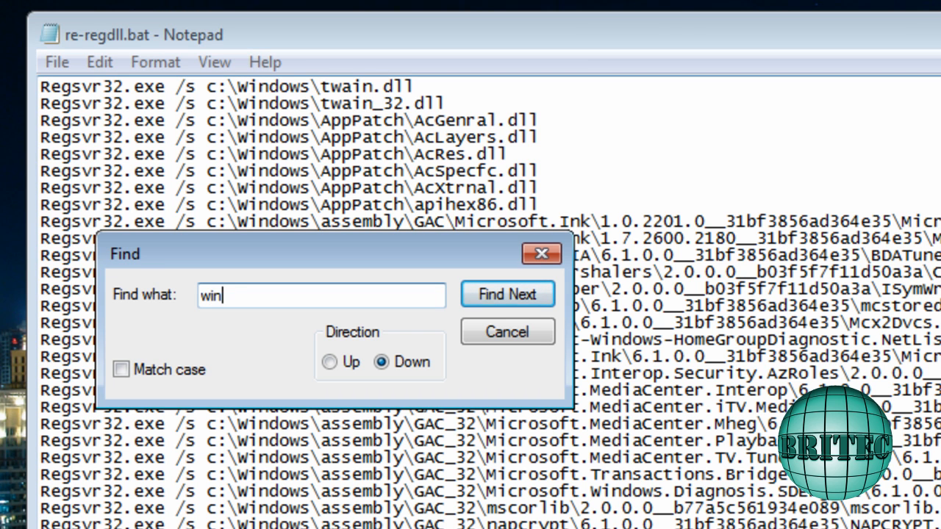
pyautogui.write('sxs')
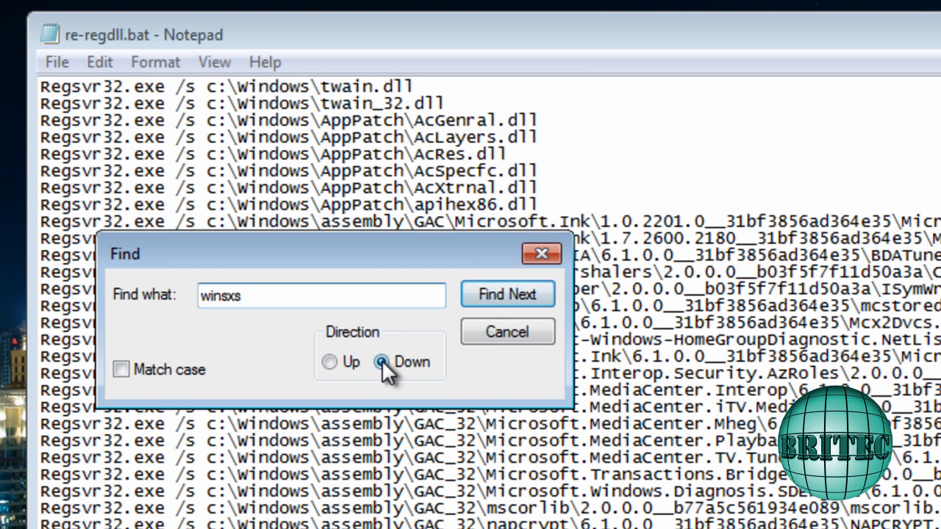
pyautogui.click(507, 294)
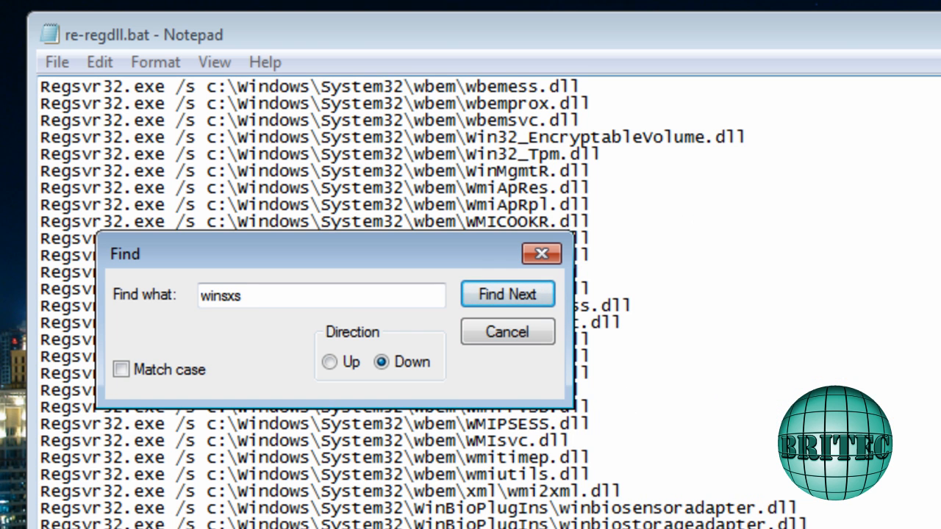
pyautogui.moveTo(559, 283)
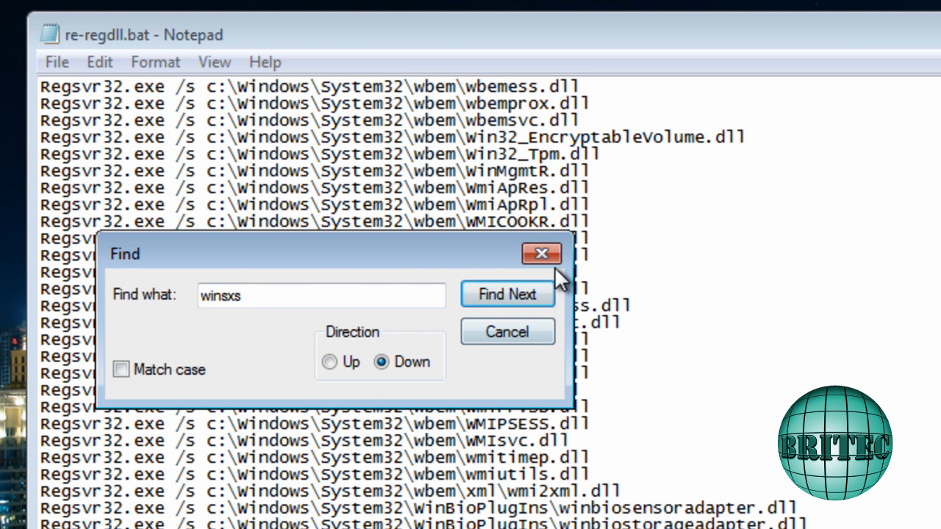
# - Close Find, scroll to the winsxs lines, and select that block for deletion
pyautogui.click(541, 252)
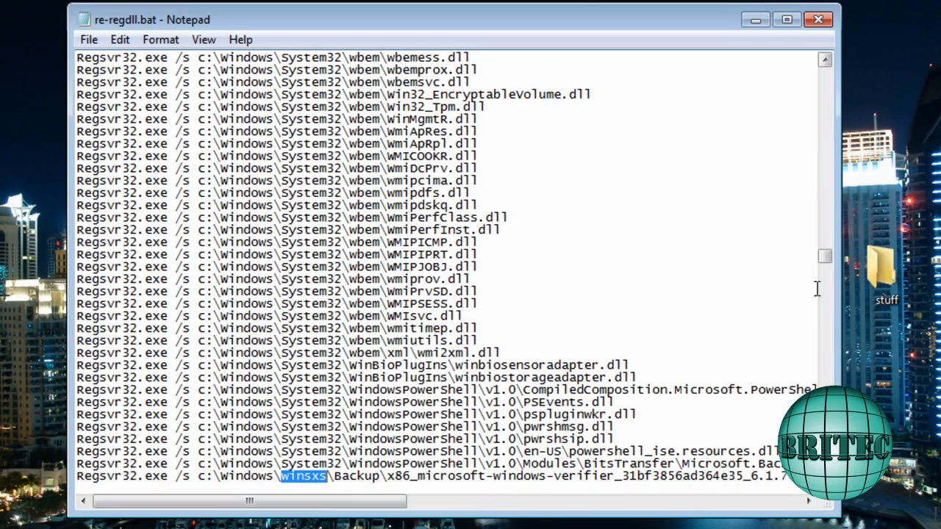
pyautogui.scroll(-3)
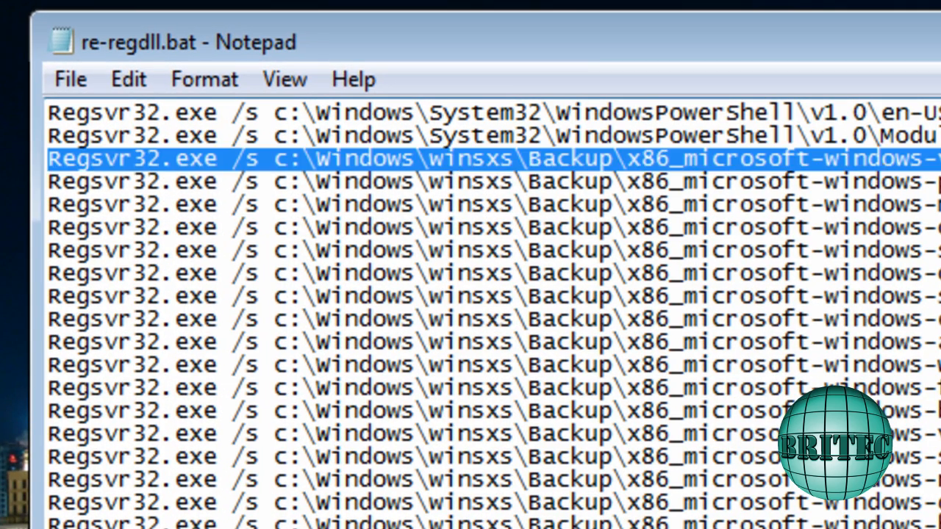
pyautogui.hscroll(3)
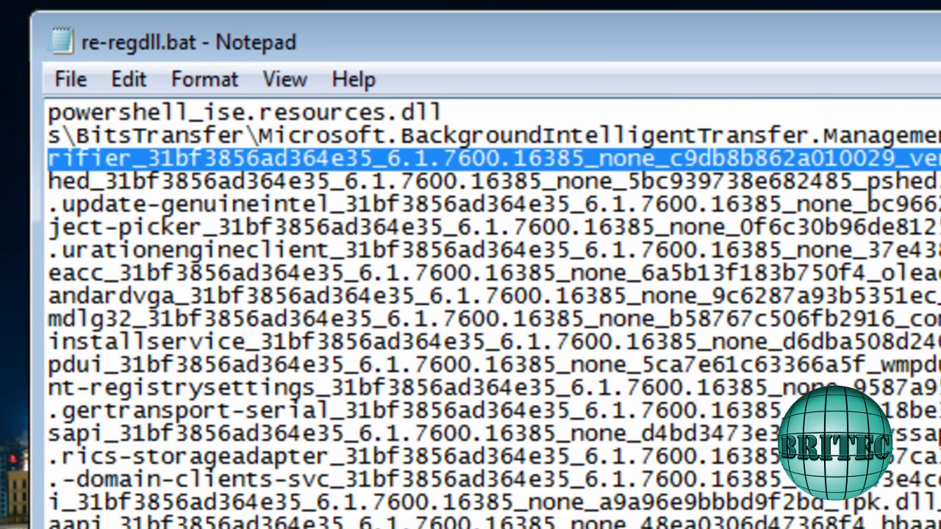
pyautogui.hscroll(-3)
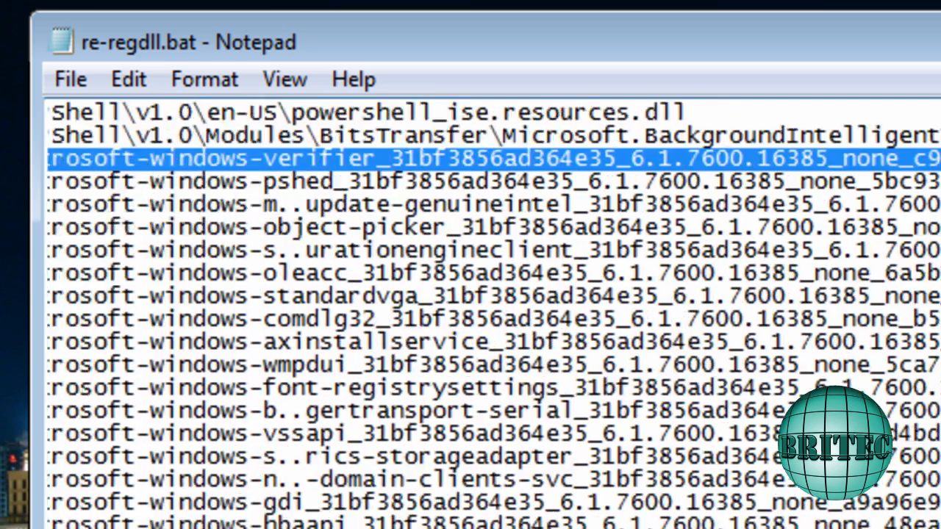
pyautogui.hscroll(-3)
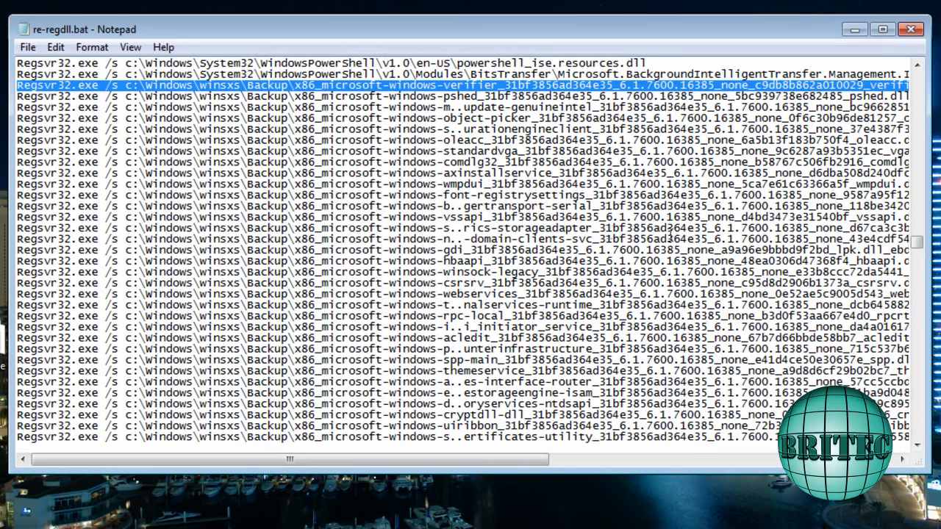
pyautogui.scroll(-3)
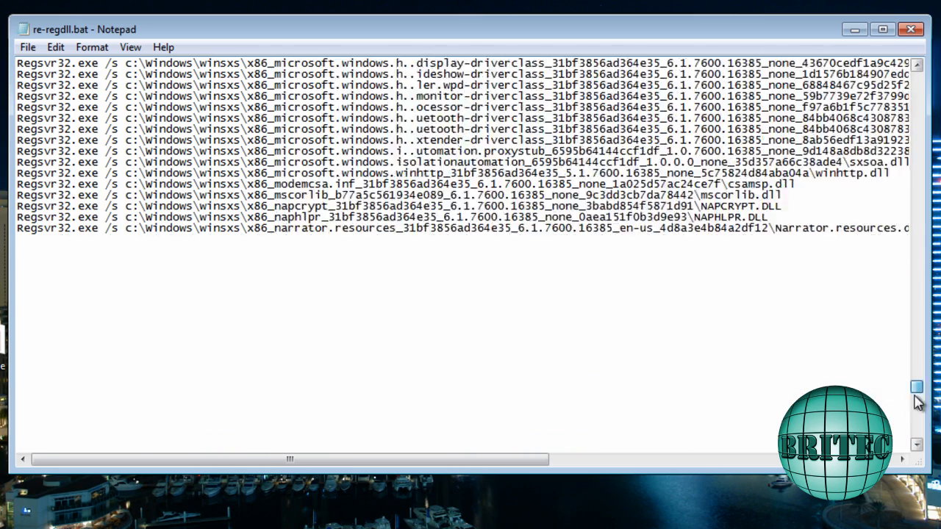
pyautogui.scroll(-3)
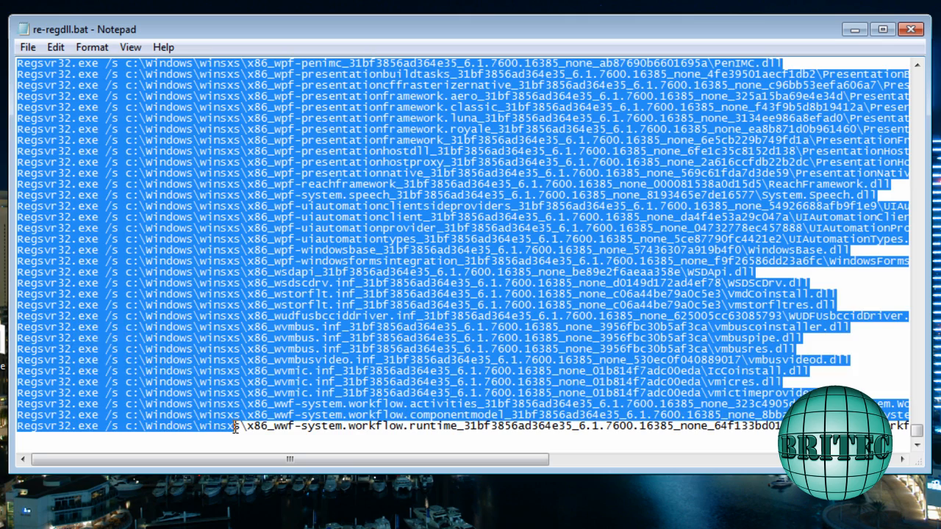
pyautogui.press('shift')
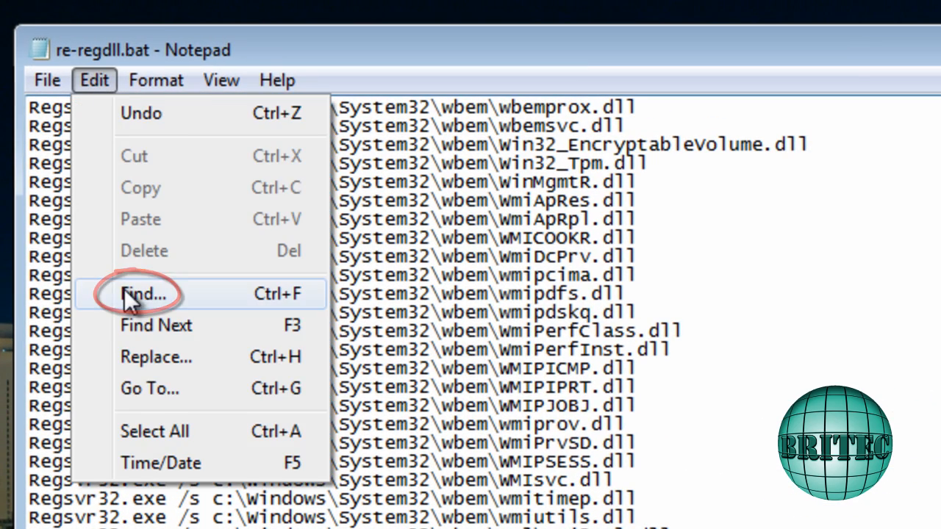
pyautogui.click(145, 294)
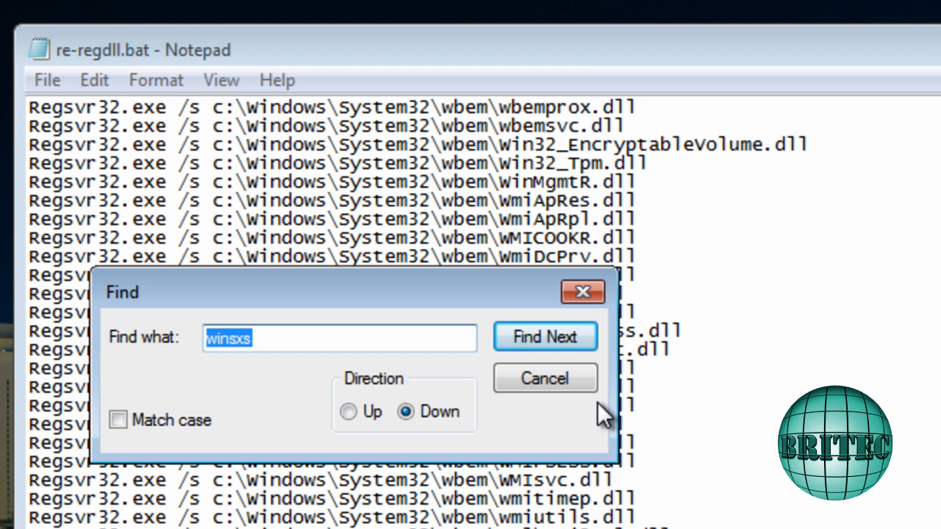
pyautogui.write('$')
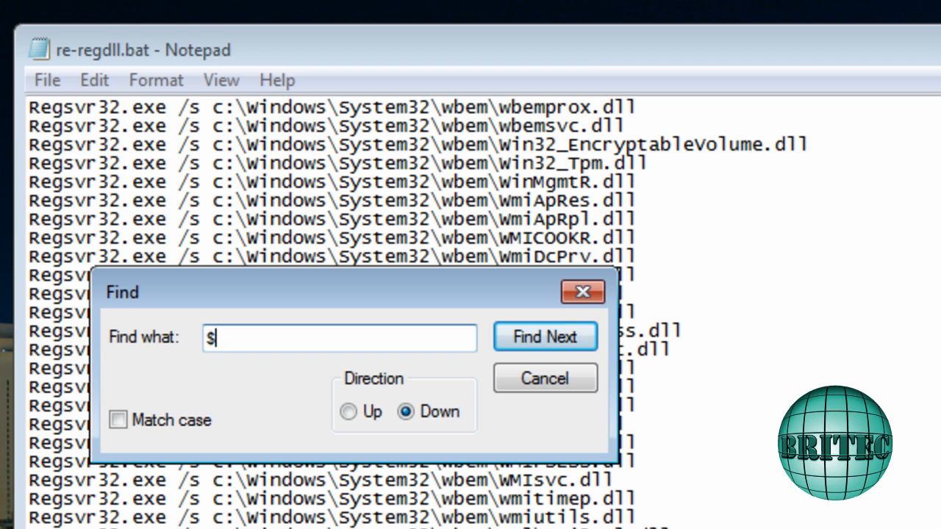
pyautogui.write('Patch')
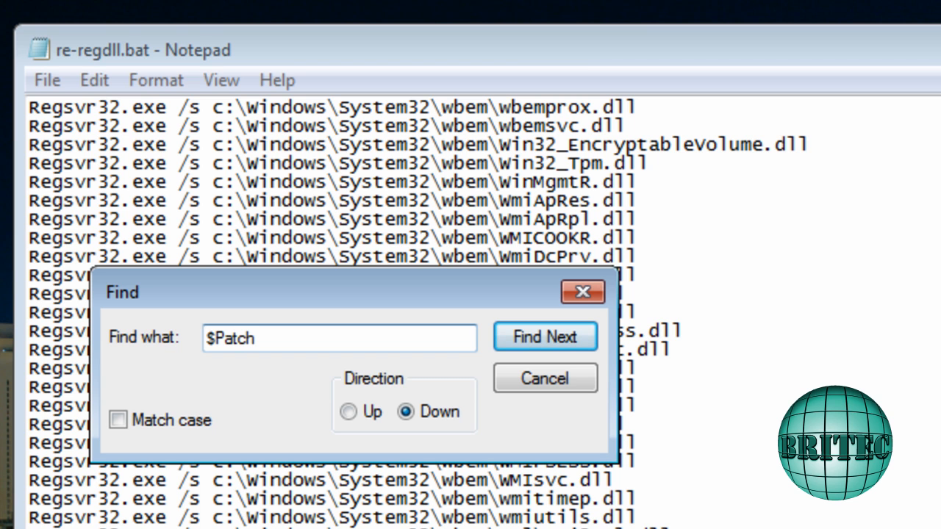
pyautogui.write('ca')
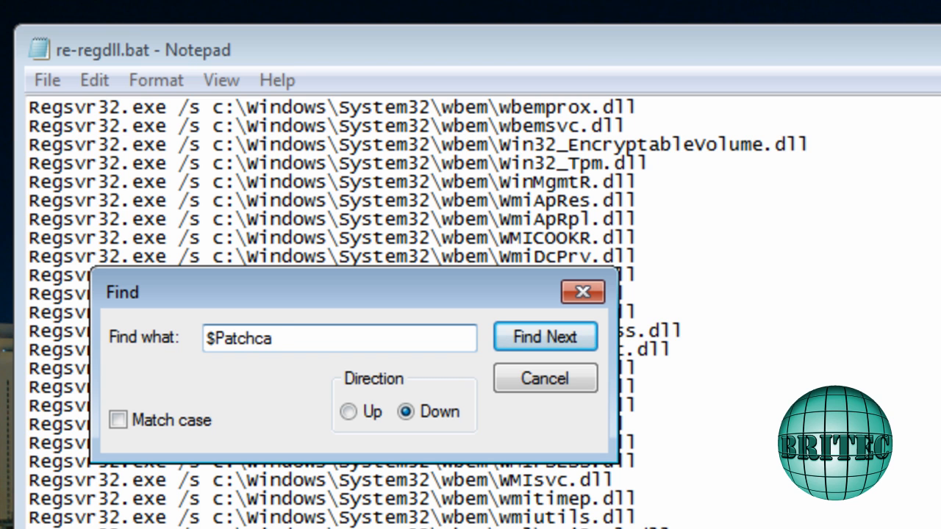
pyautogui.write('che')
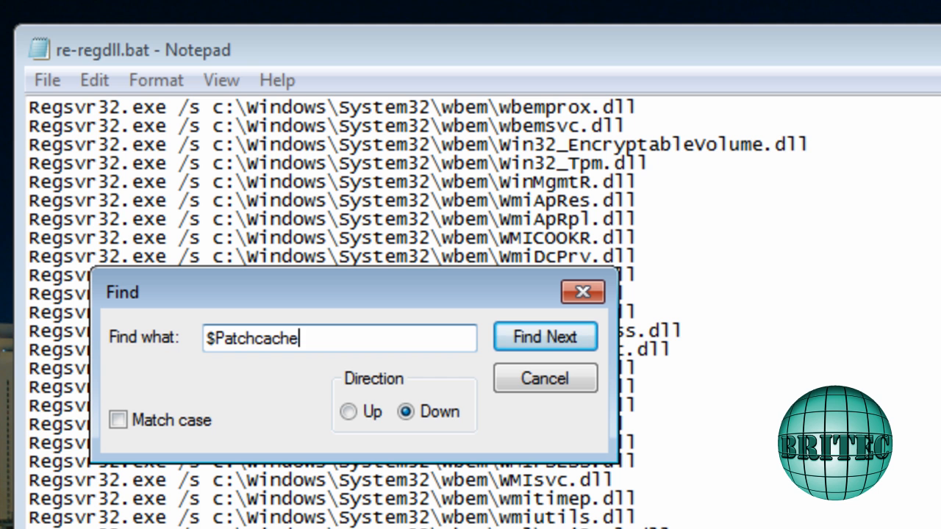
pyautogui.write('$')
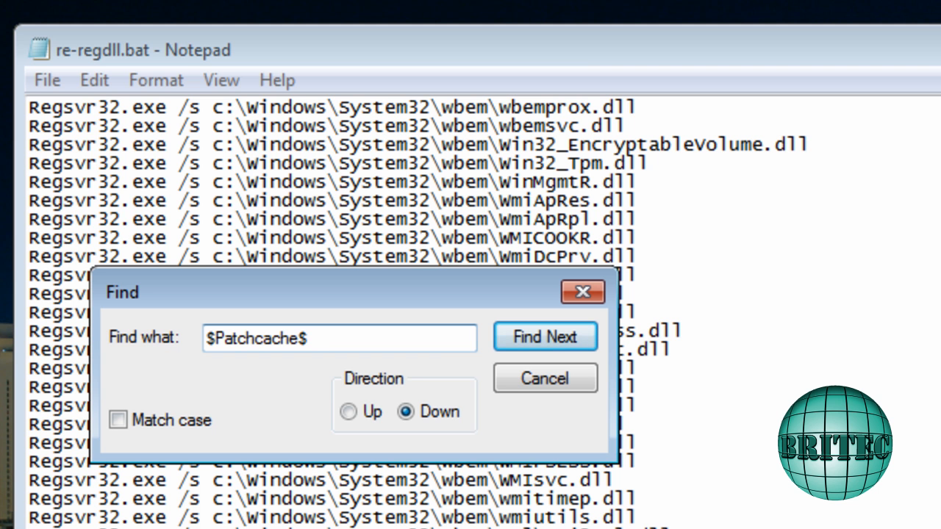
pyautogui.click(544, 337)
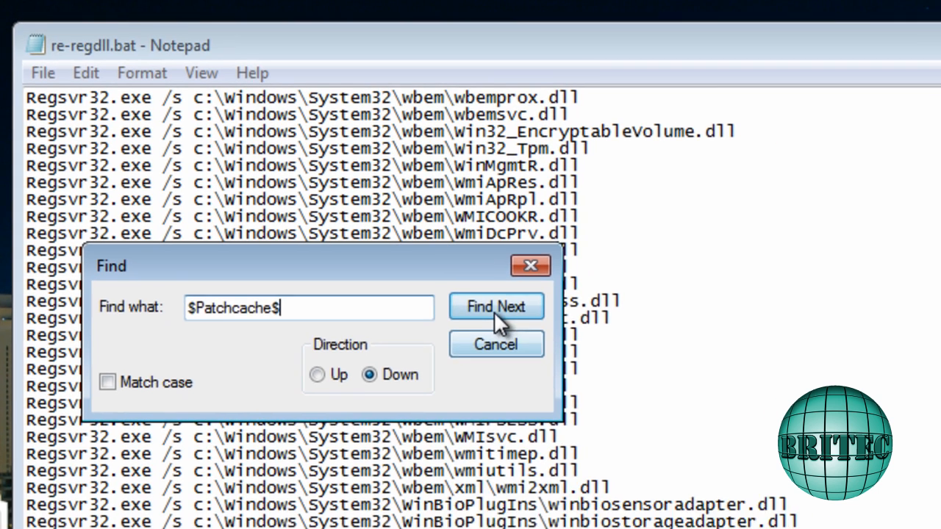
pyautogui.click(496, 307)
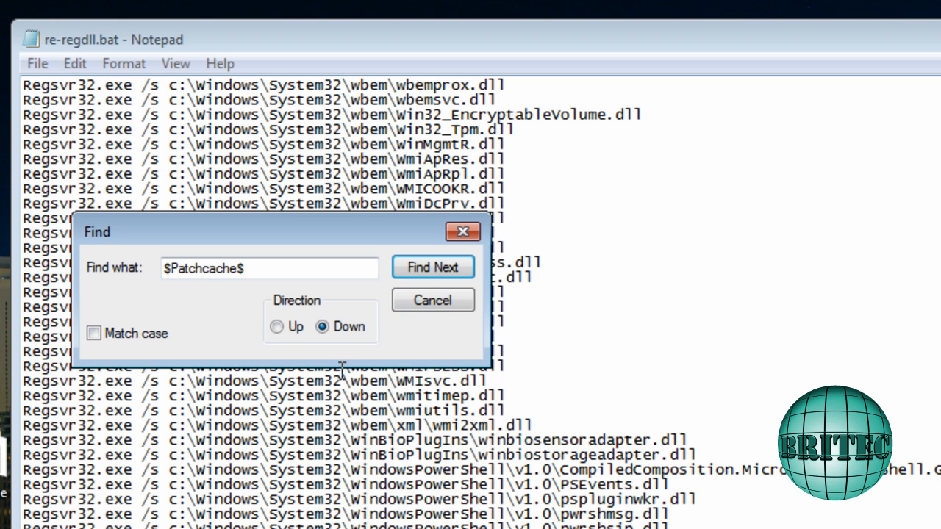
pyautogui.click(276, 326)
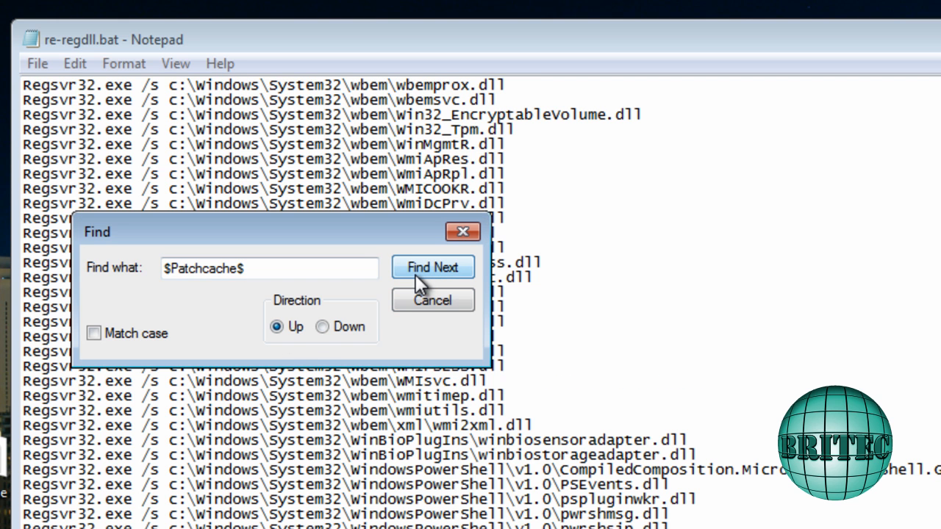
pyautogui.click(433, 267)
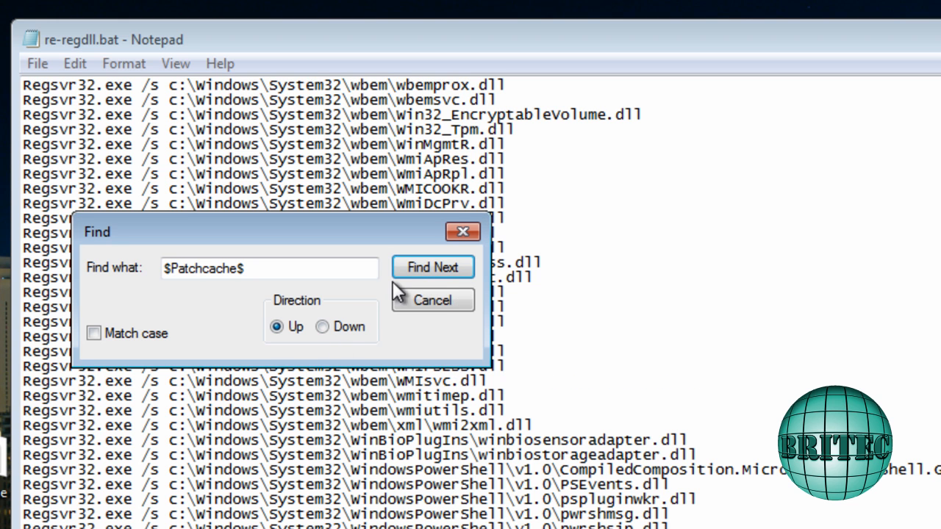
pyautogui.moveTo(289, 373)
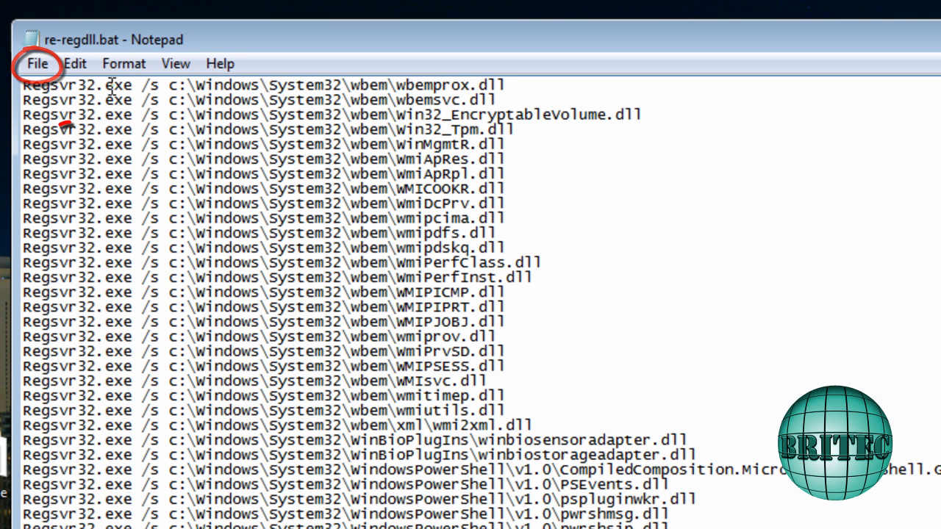
pyautogui.moveTo(748, 395)
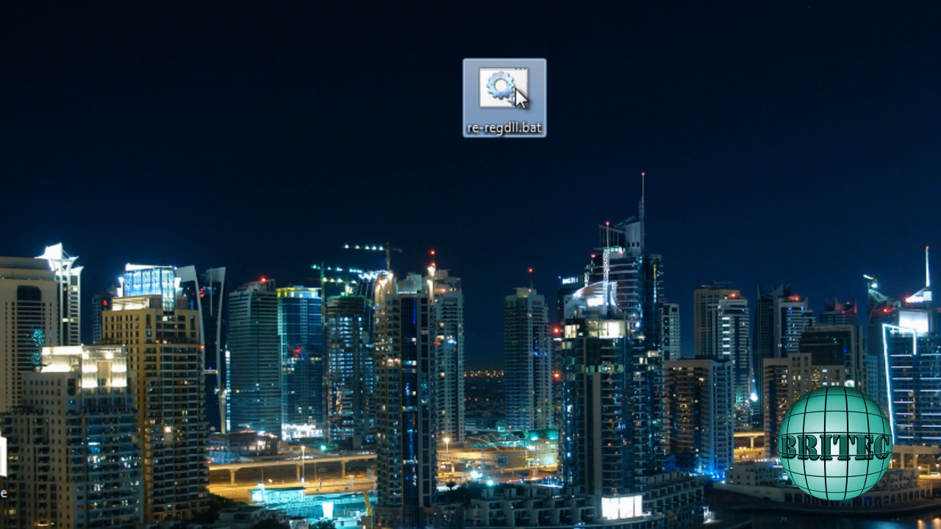
pyautogui.moveTo(504, 88)
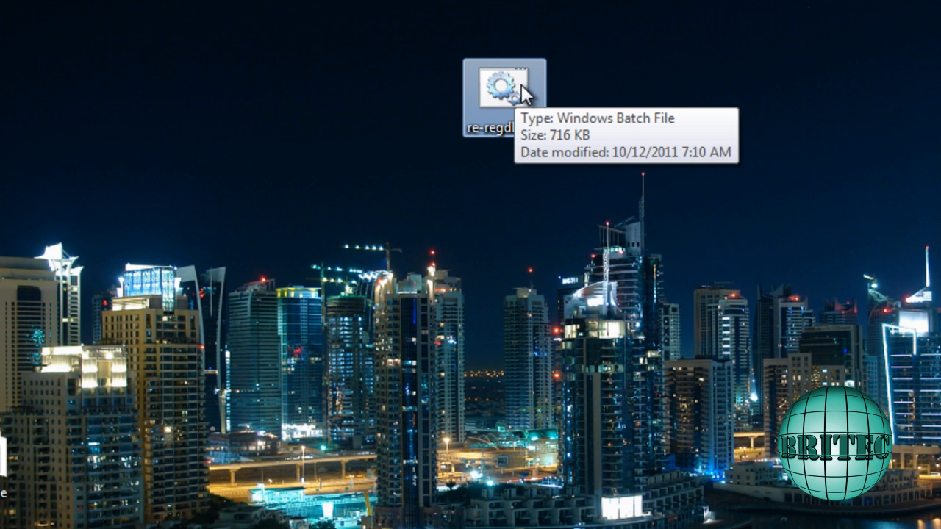
pyautogui.moveTo(513, 97)
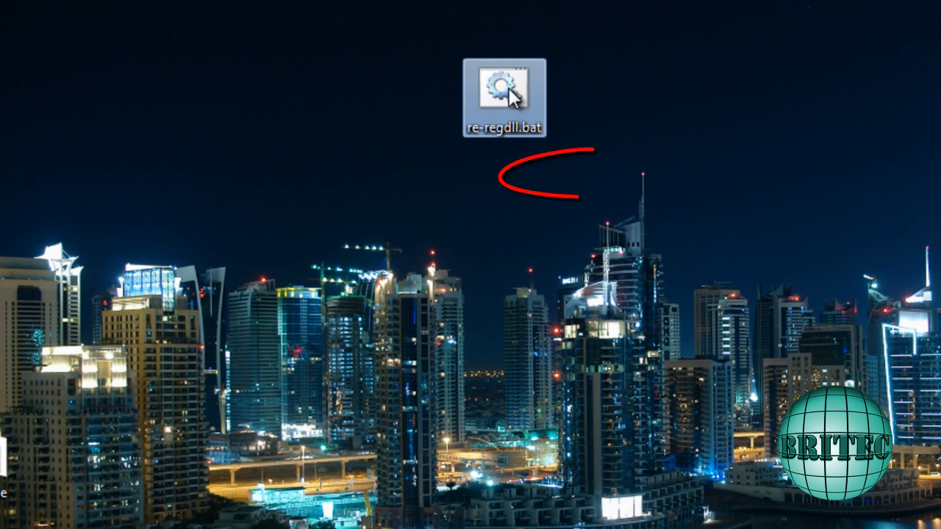
# - Run re-regdll.bat as administrator and dismiss the Register Server crash dialog
pyautogui.rightClick(503, 88)
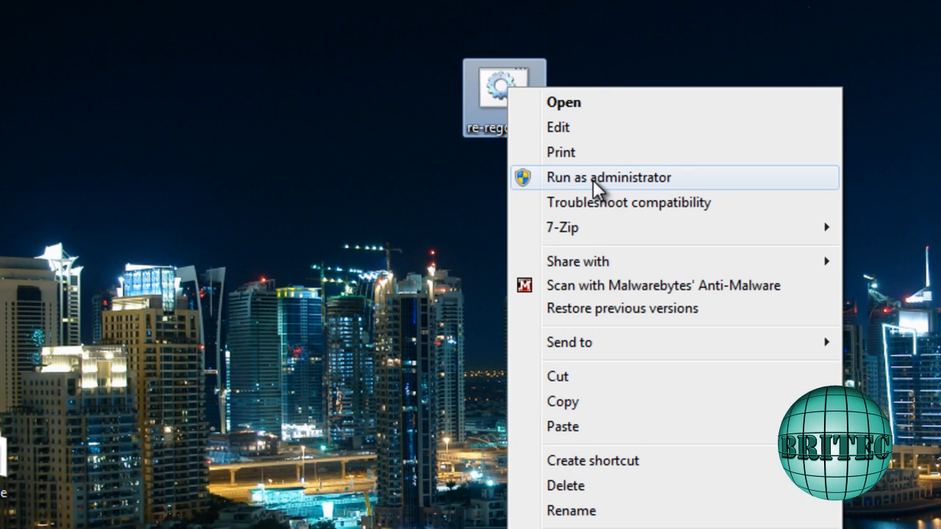
pyautogui.click(607, 177)
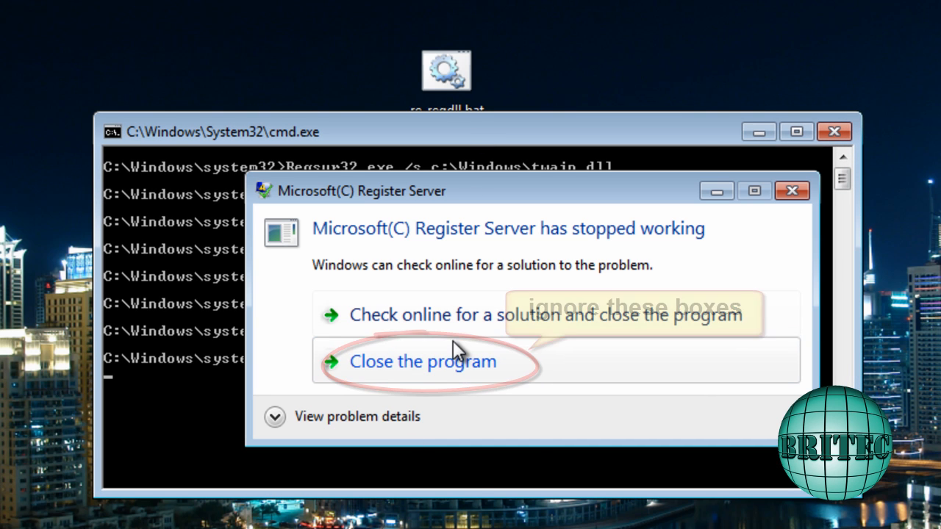
pyautogui.click(423, 361)
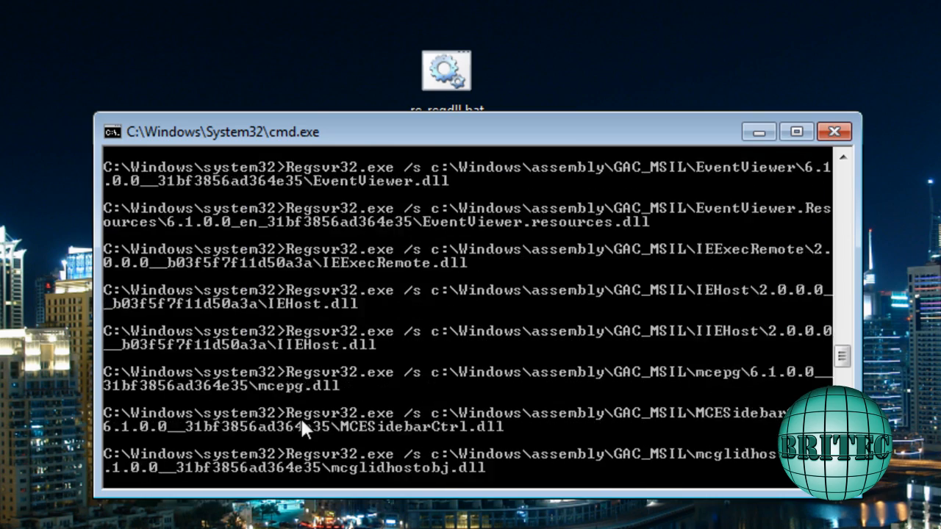
pyautogui.scroll(-3)
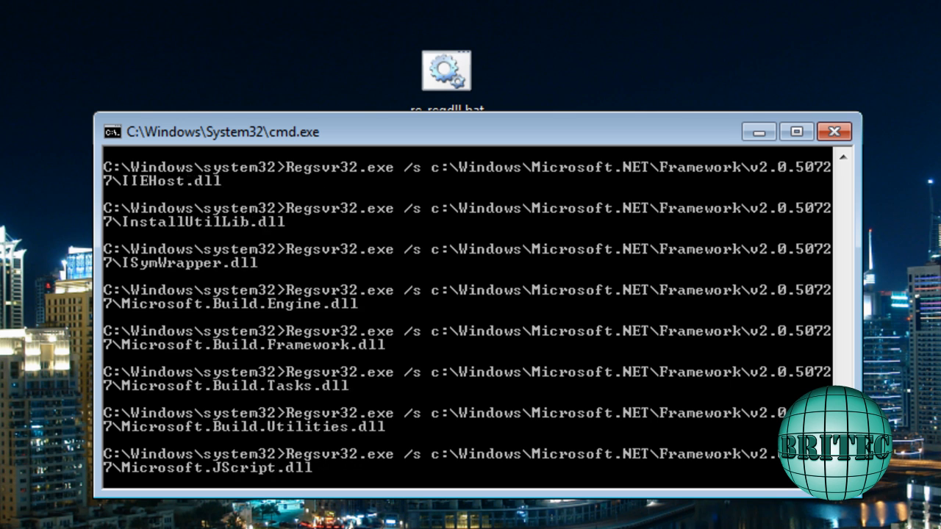
pyautogui.scroll(-3)
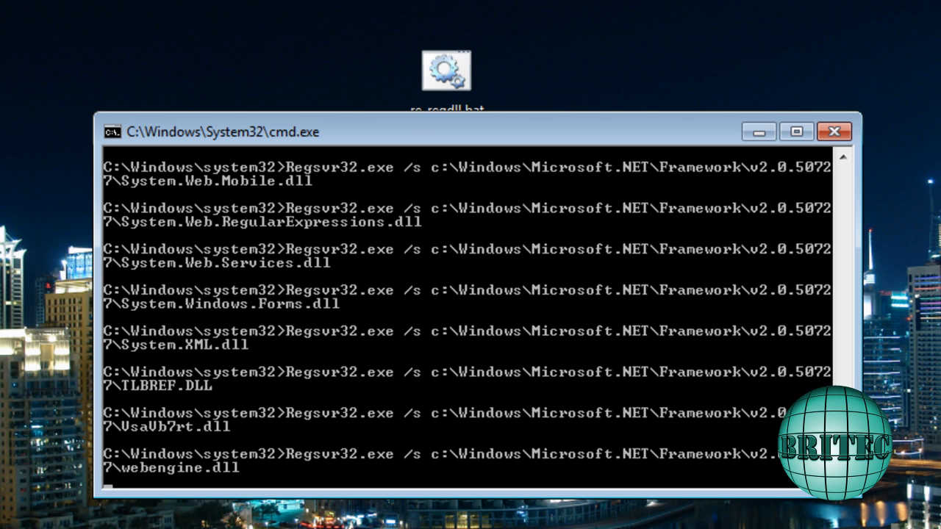
pyautogui.scroll(-3)
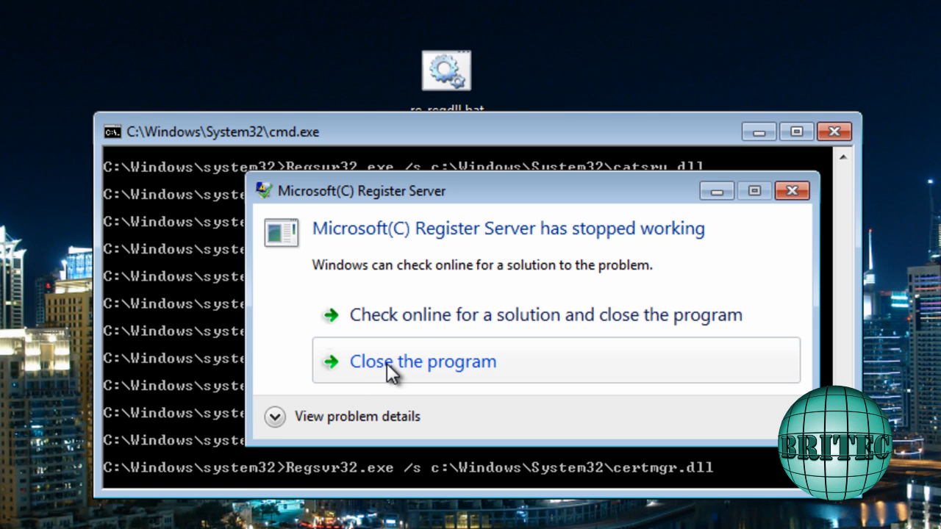
# - Close the Microsoft Register Server crash dialog so the batch continues registering System32 DLLs
pyautogui.click(423, 361)
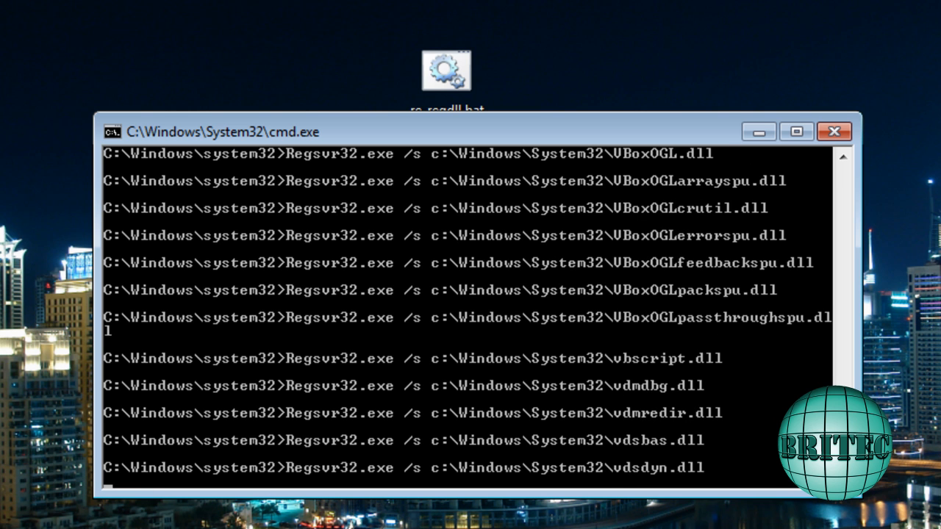
pyautogui.moveTo(286, 518)
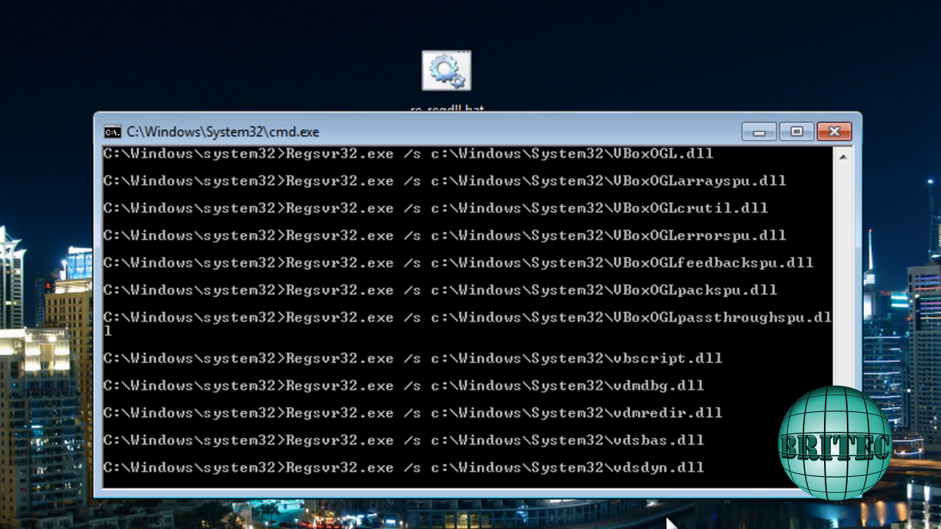
pyautogui.moveTo(667, 520)
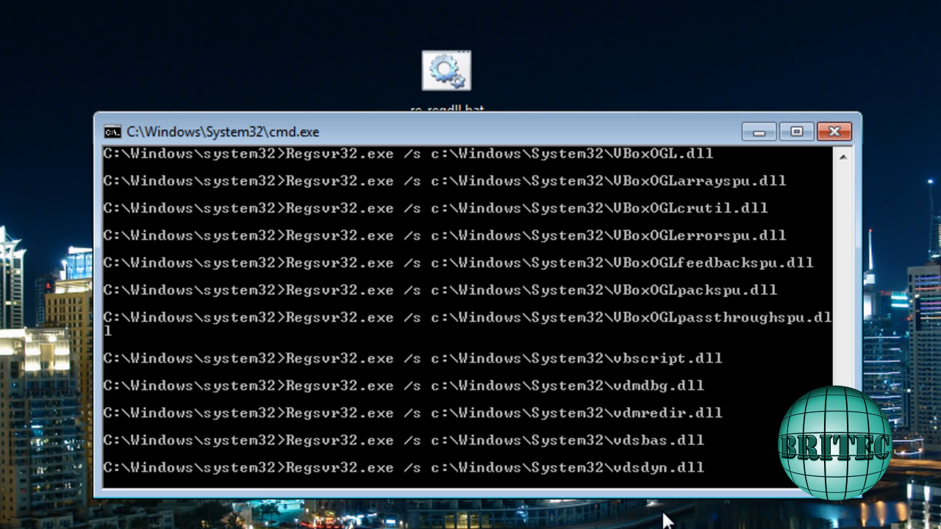
pyautogui.moveTo(792, 297)
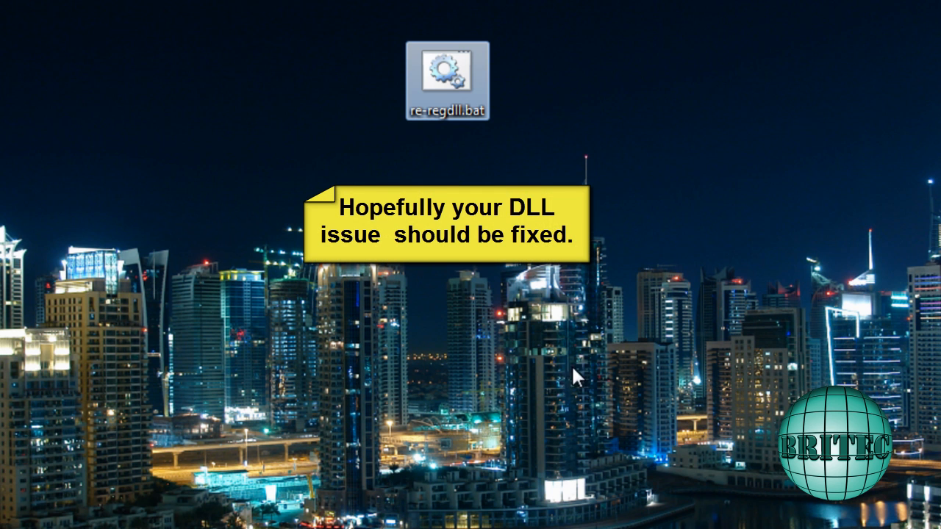
pyautogui.moveTo(557, 329)
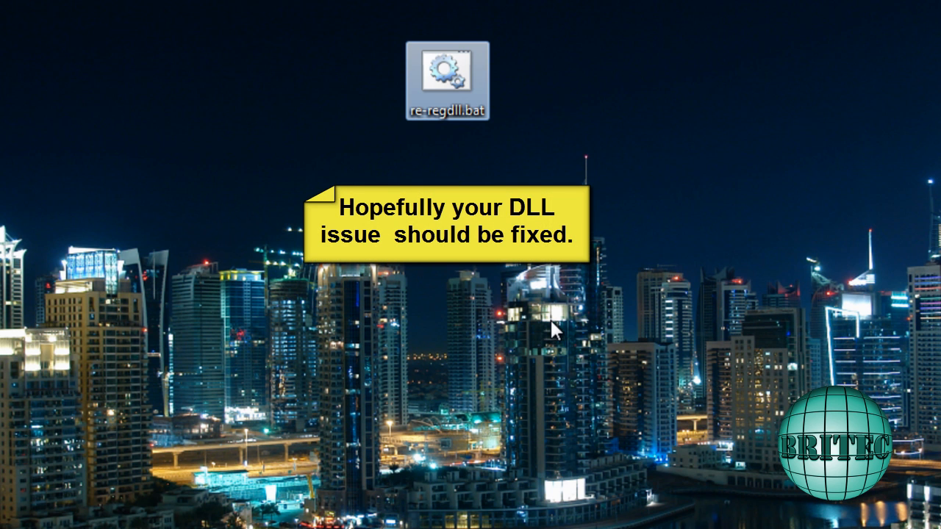